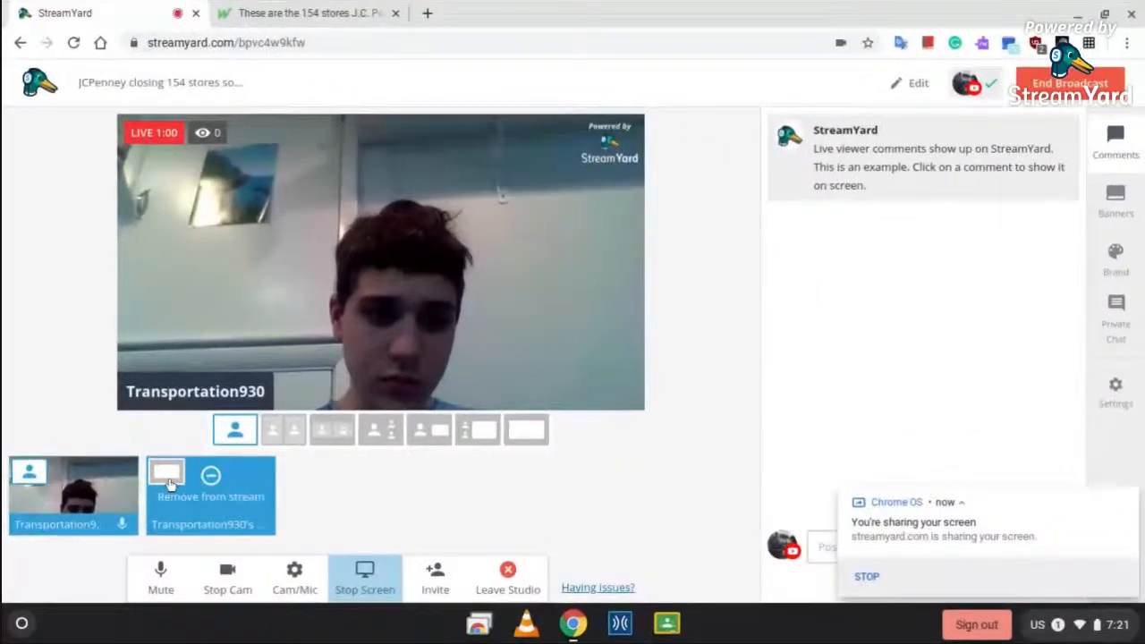
Add the screen share to the broadcast layout and display the MarketWatch JCPenney store-closings article.
click(477, 430)
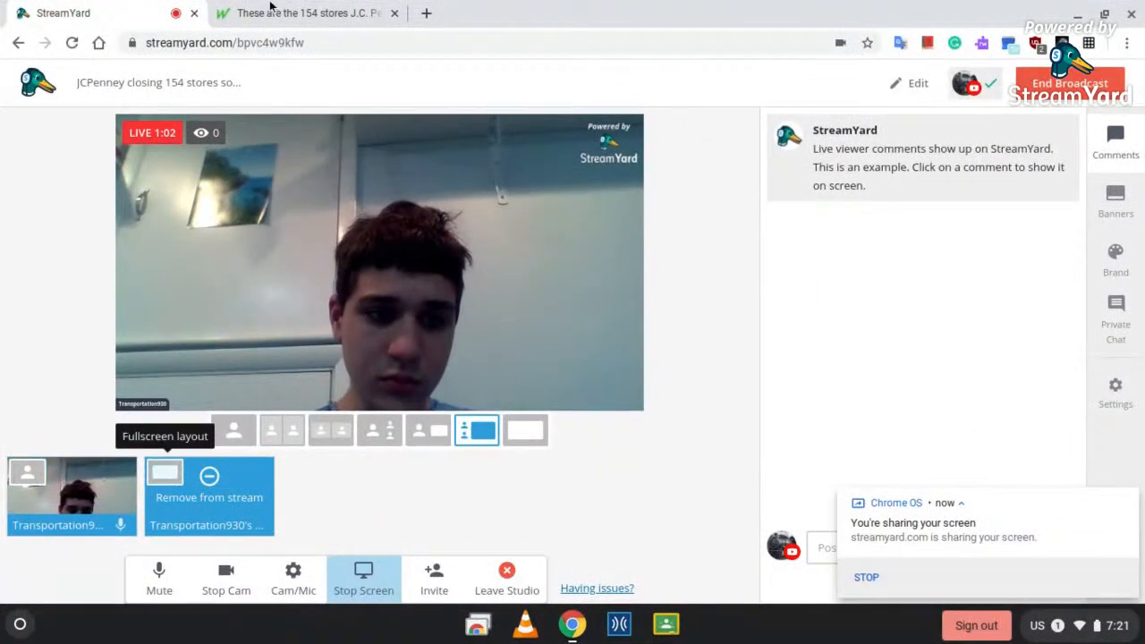
click(304, 13)
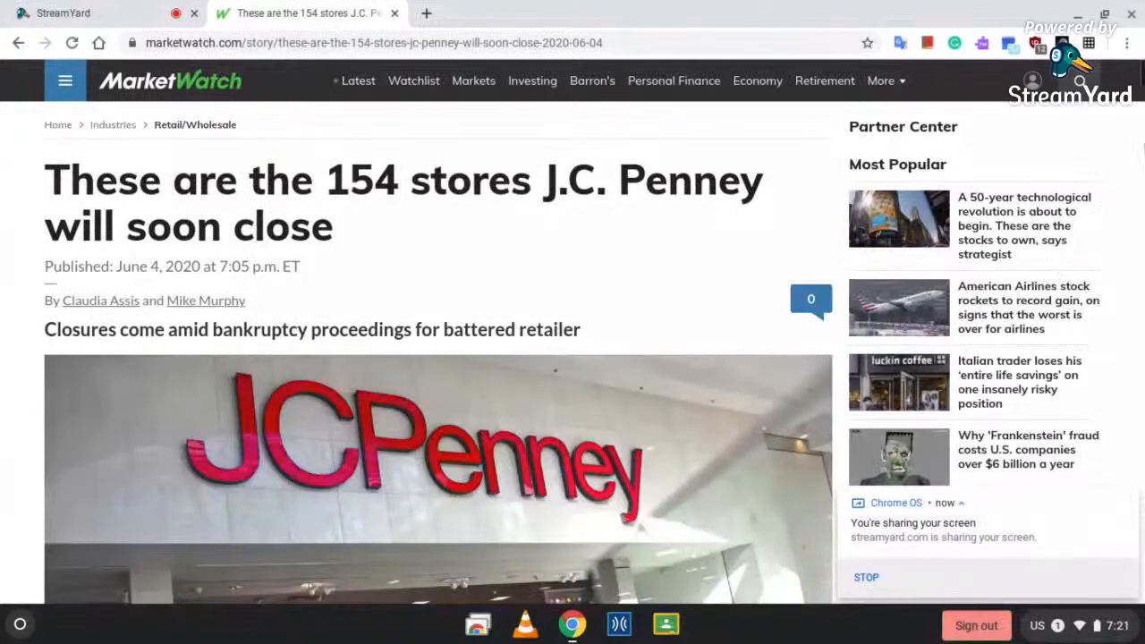
Scroll past the article photo through the Alabama, Arizona and Arkansas closings into California.
scroll(down, 3)
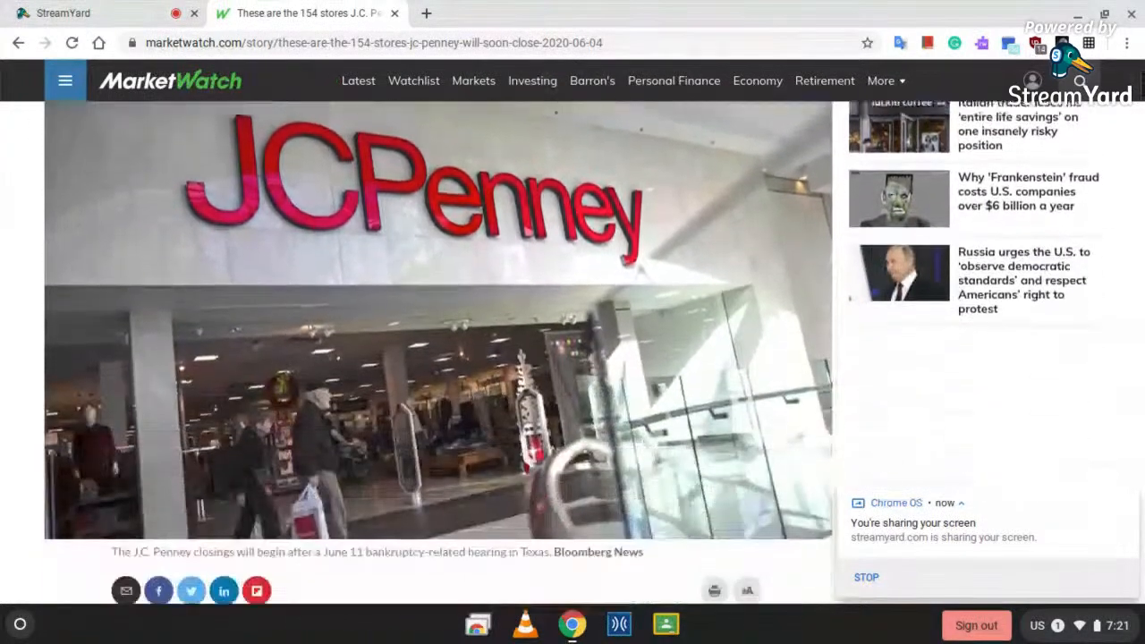
scroll(down, 3)
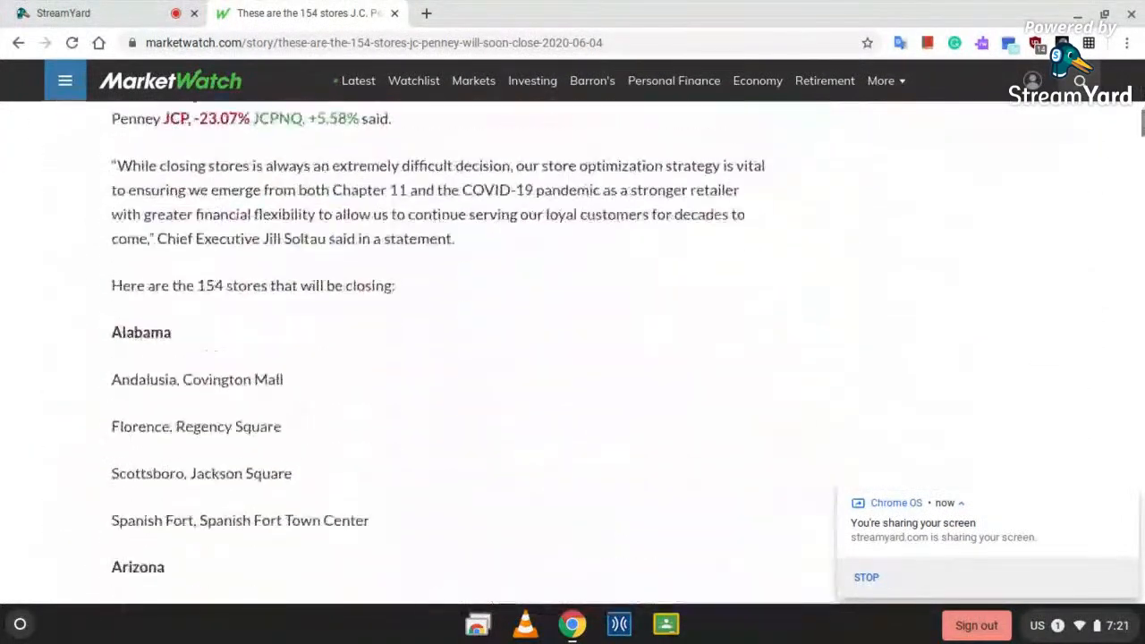
scroll(down, 3)
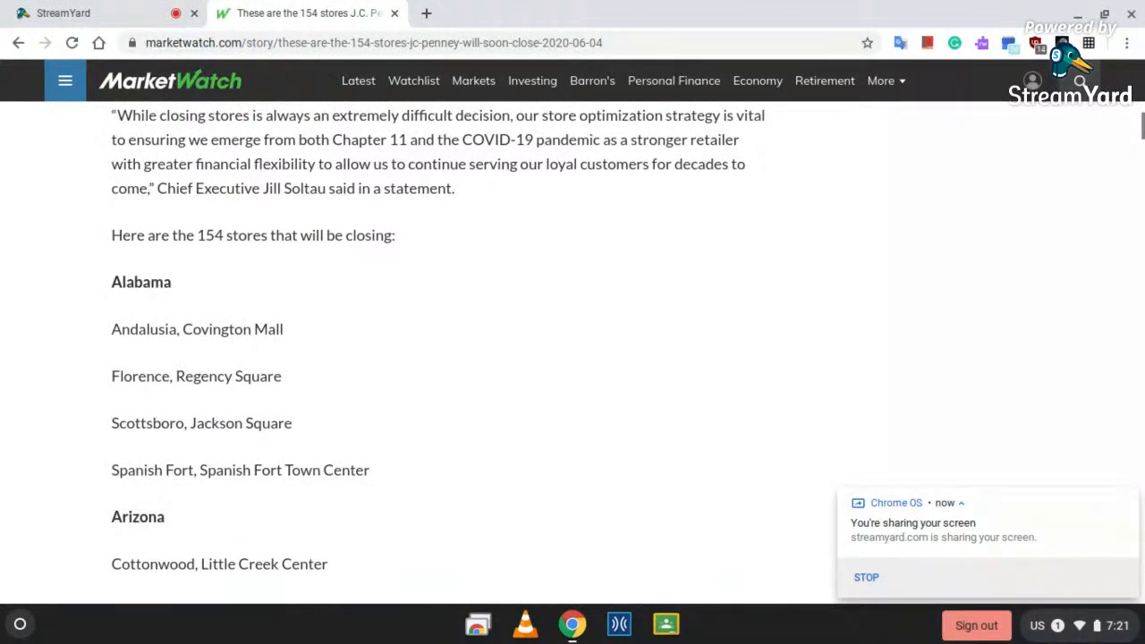
scroll(up, 3)
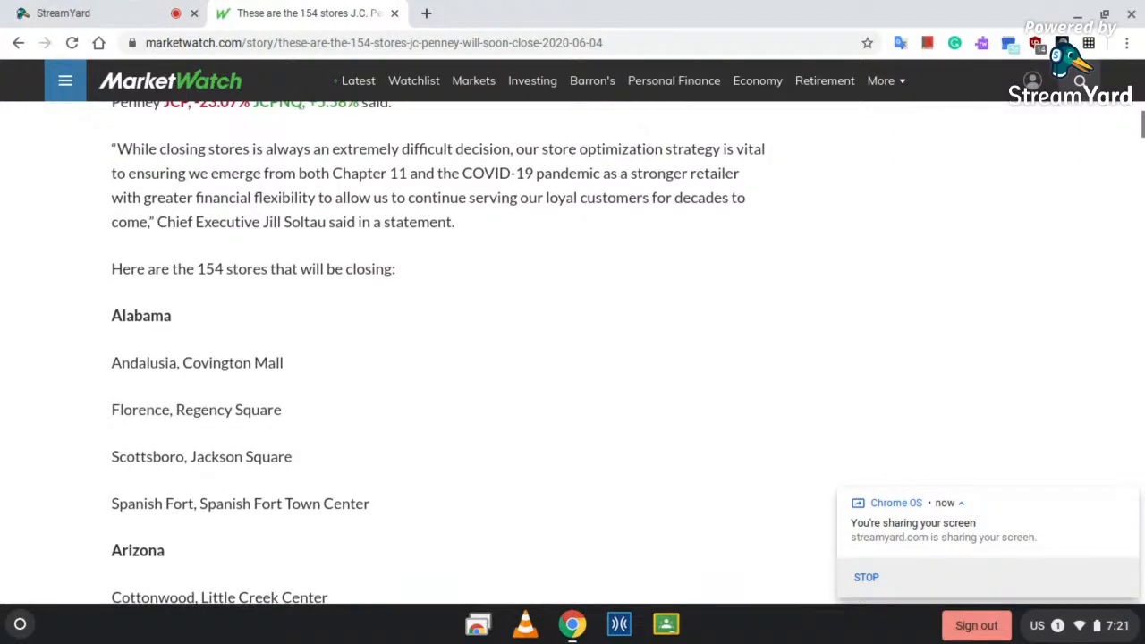
scroll(down, 3)
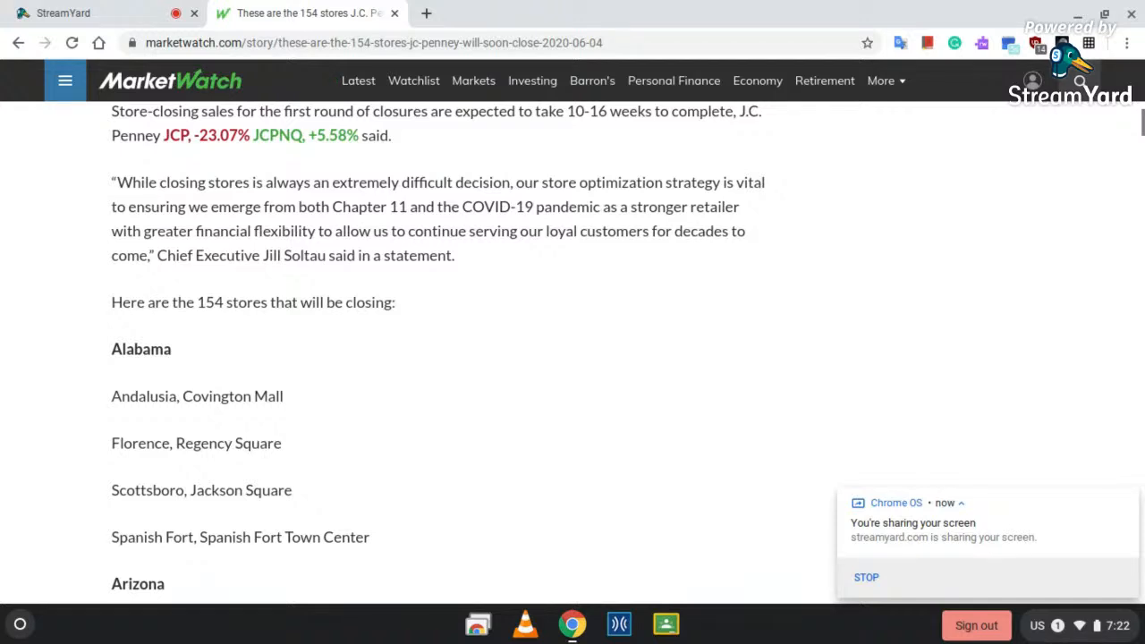
scroll(down, 3)
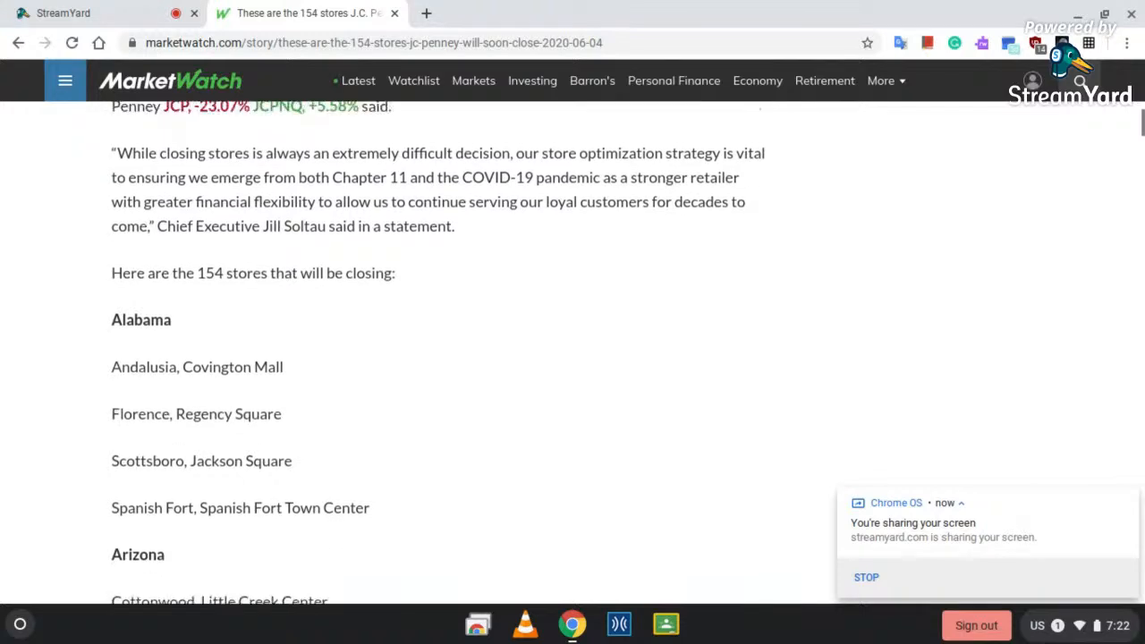
scroll(down, 3)
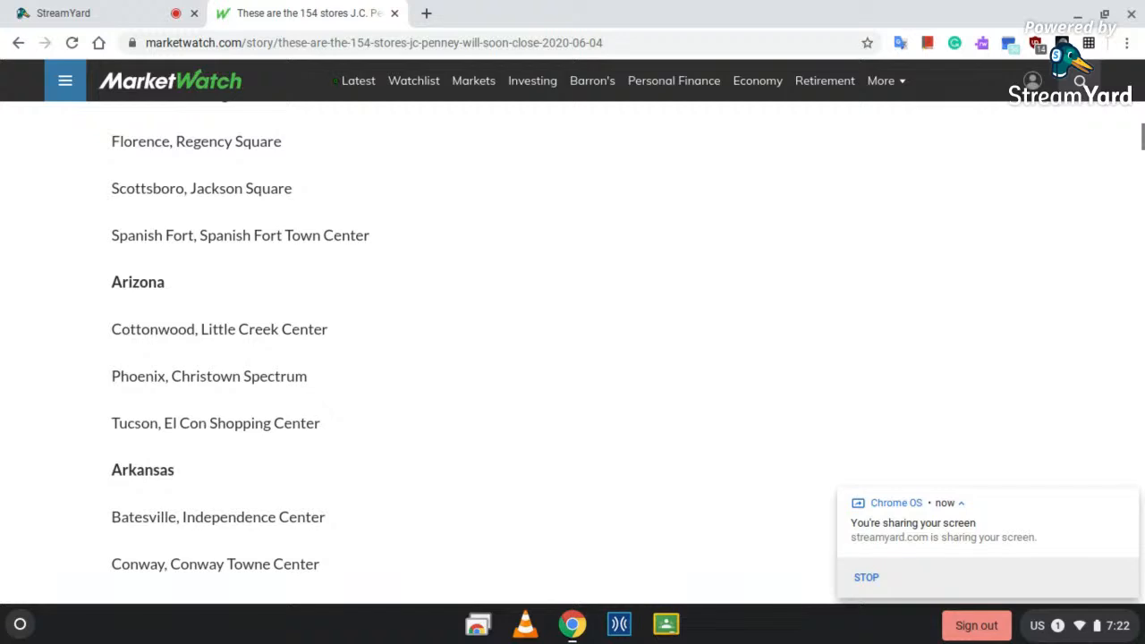
scroll(down, 3)
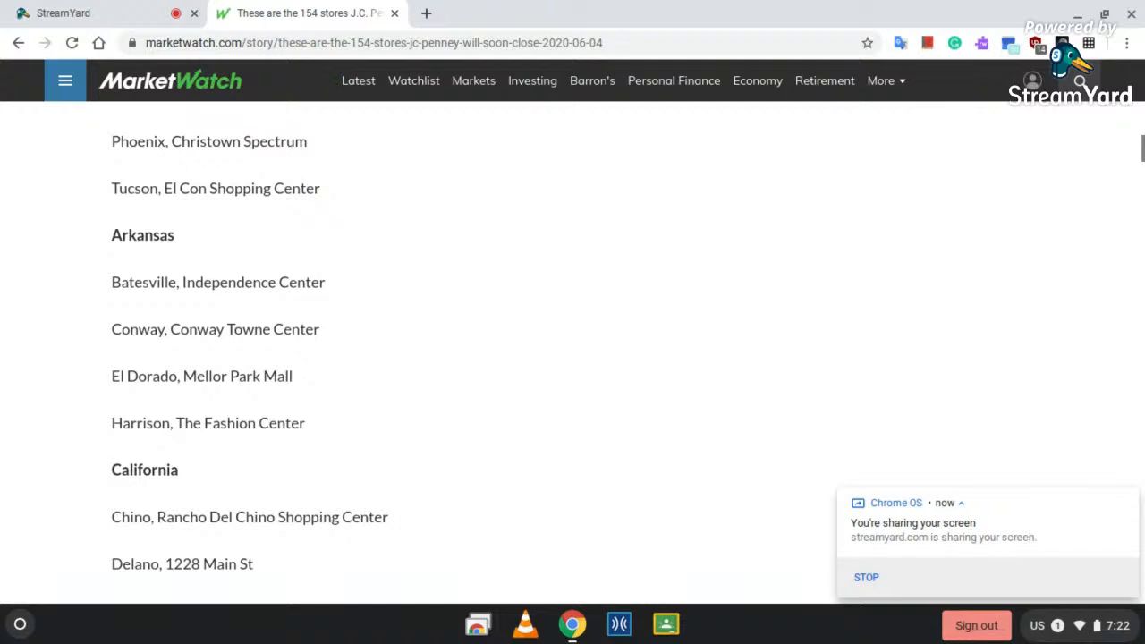
scroll(down, 3)
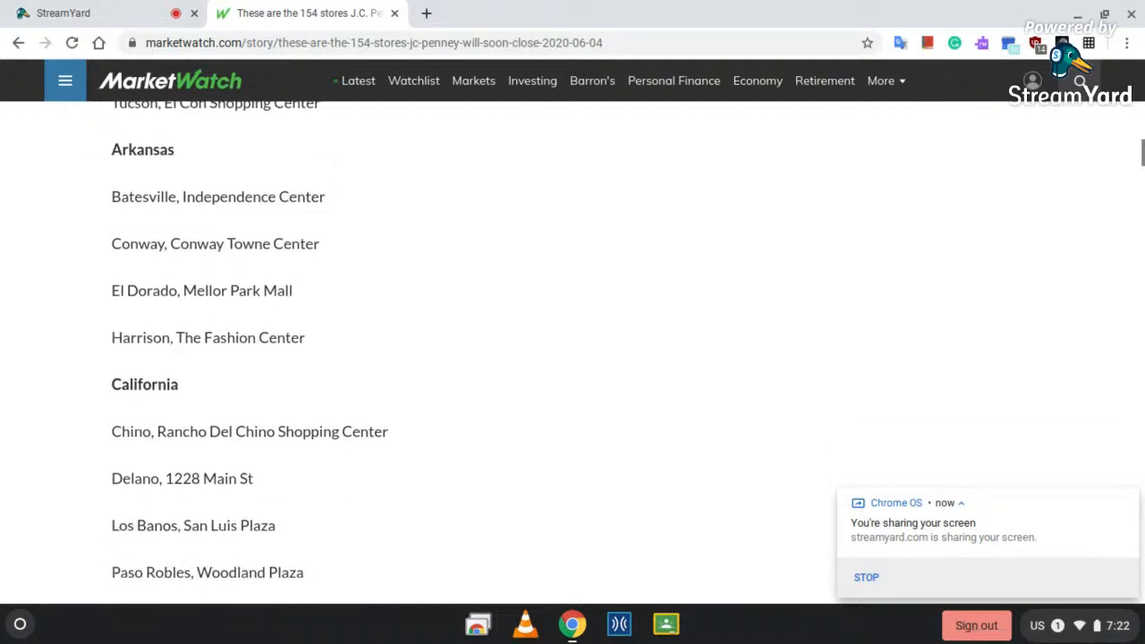
scroll(down, 3)
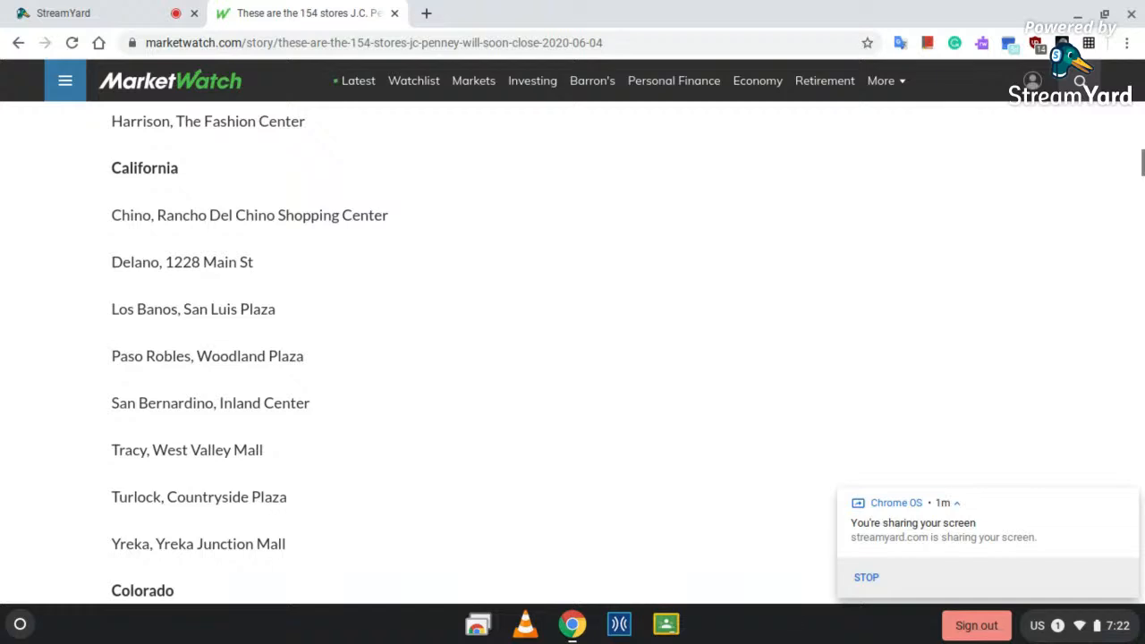
Scroll through Colorado and Connecticut to the Florida stores ending at Tampa, after checking the broadcast.
scroll(down, 3)
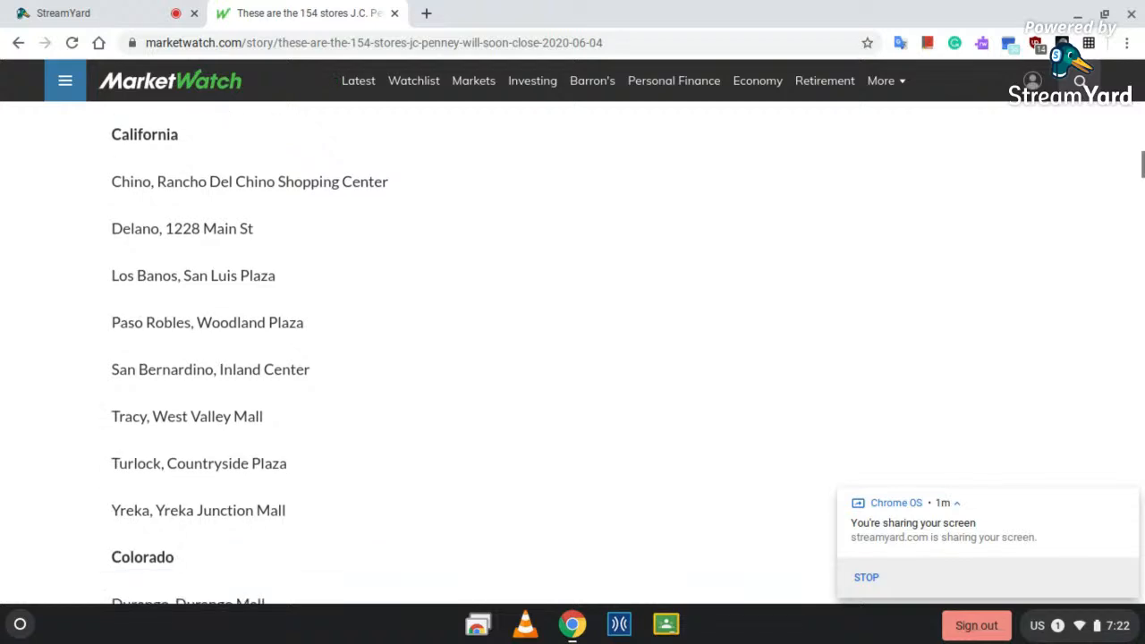
scroll(down, 3)
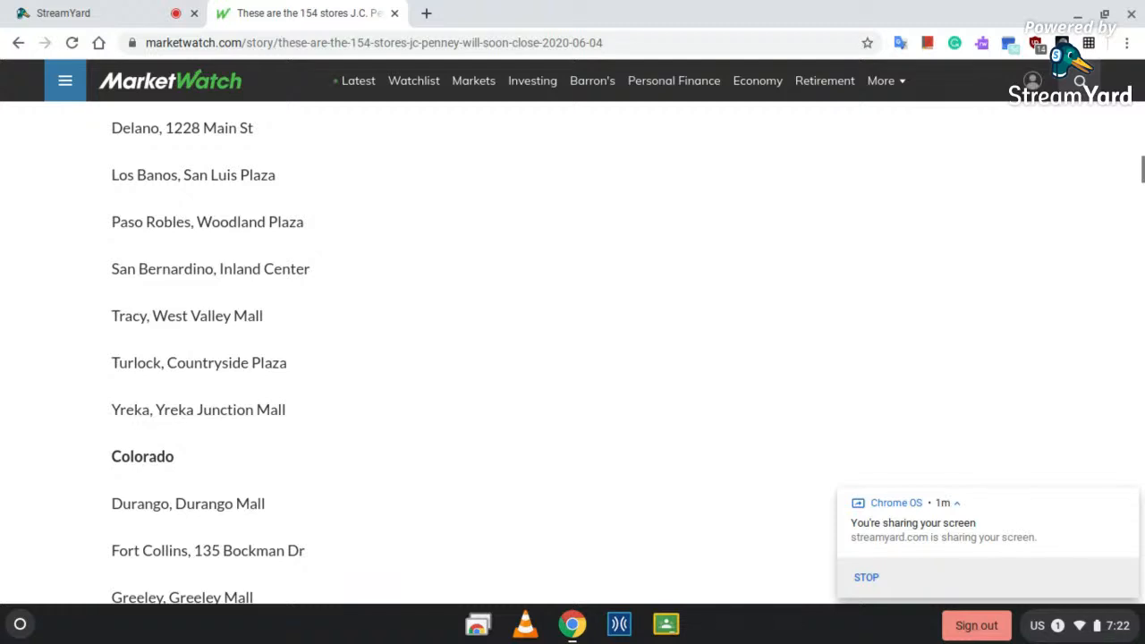
scroll(down, 3)
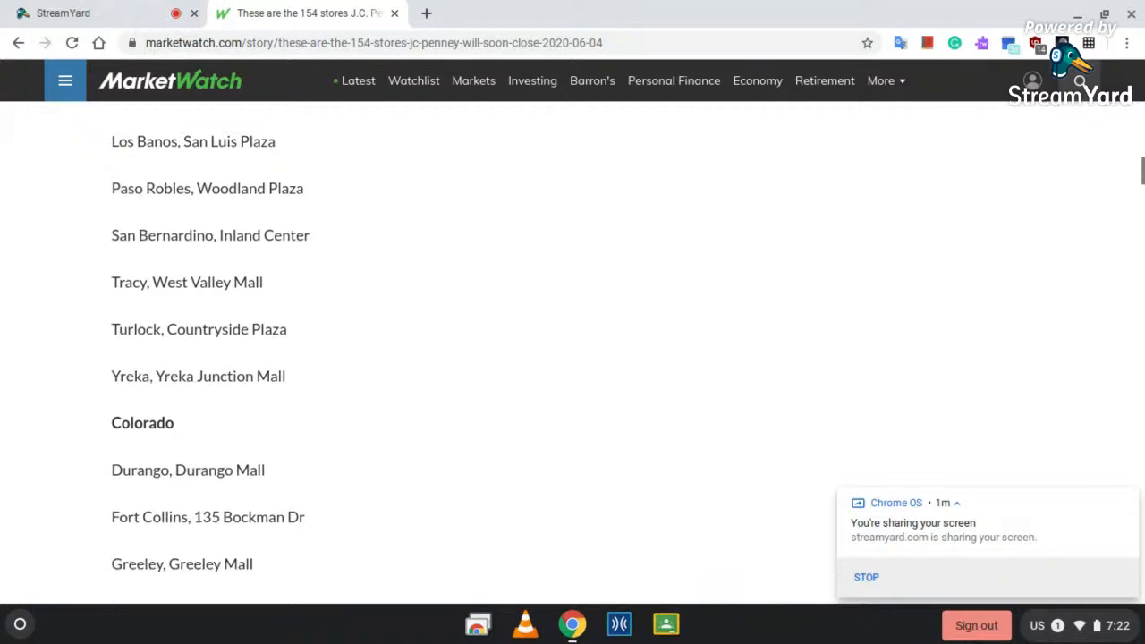
scroll(down, 3)
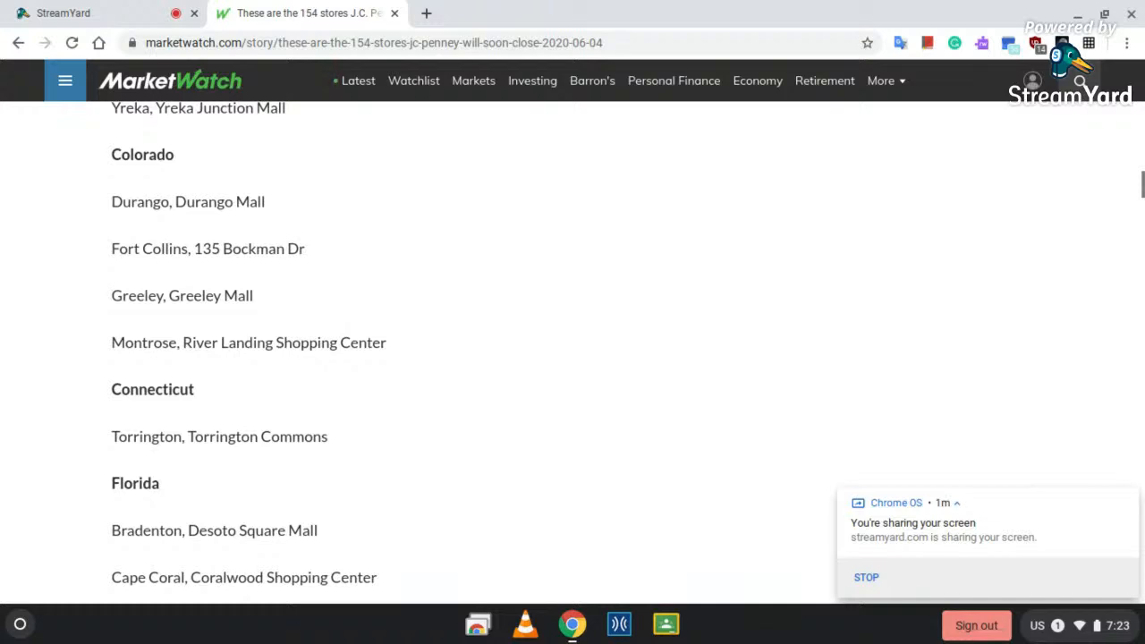
scroll(down, 3)
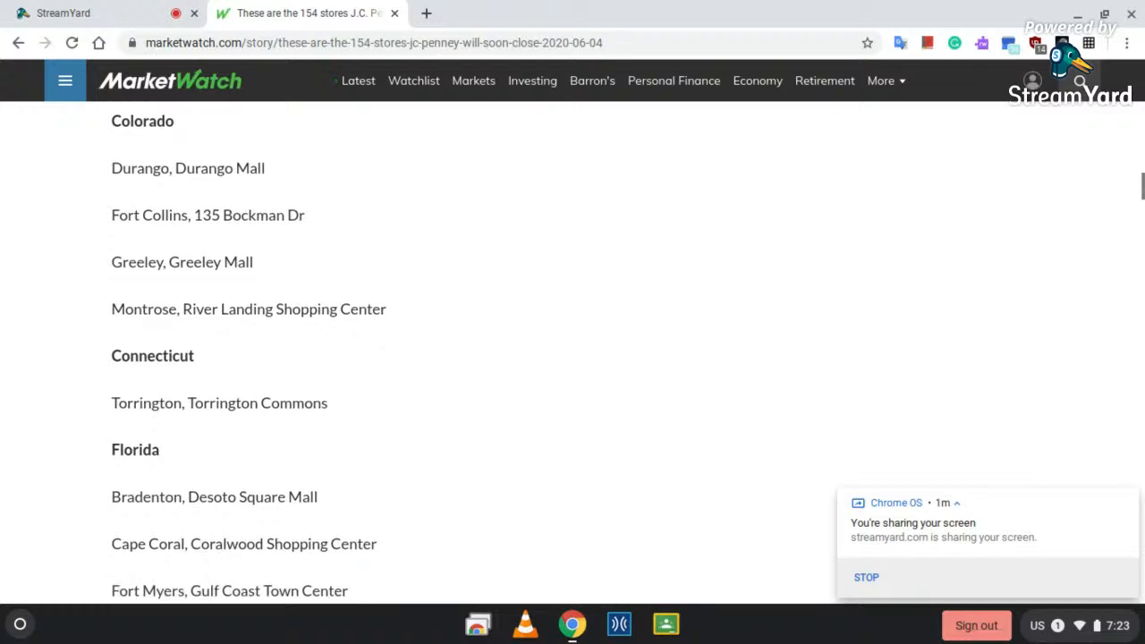
scroll(down, 3)
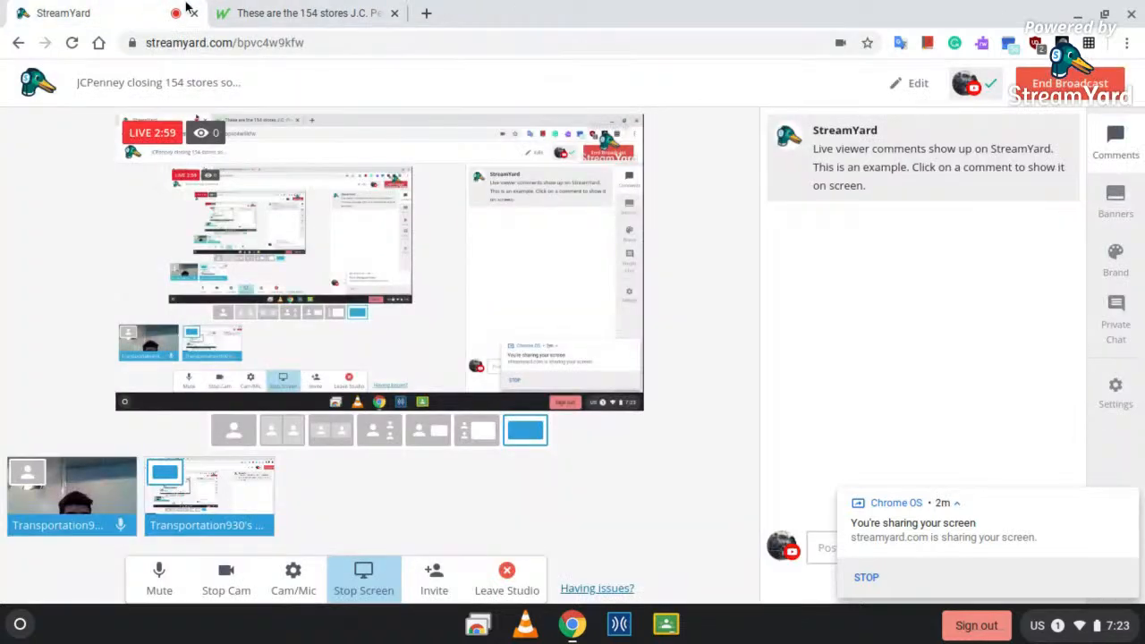
click(304, 12)
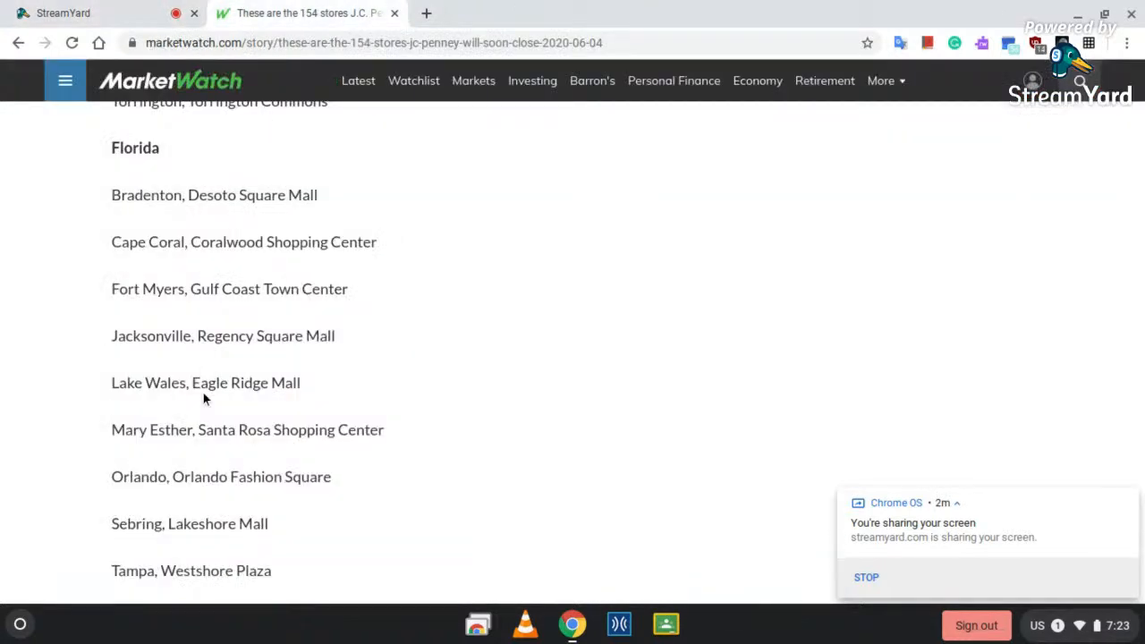
mouse_move(242, 449)
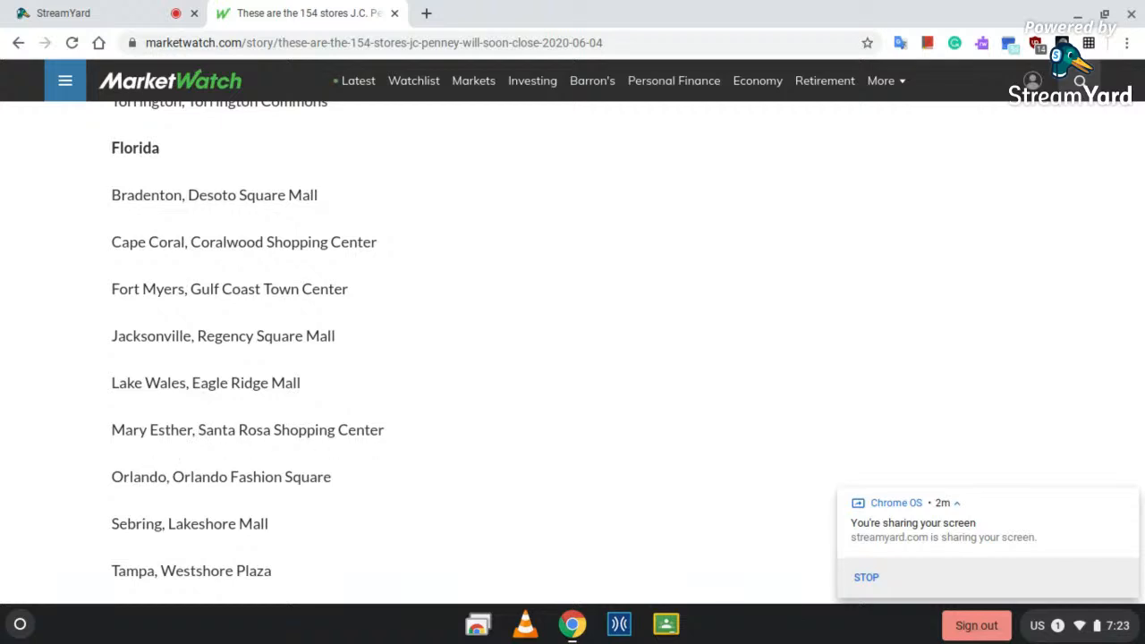
Scroll past the Georgia, Idaho and Illinois closings to the first Indiana stores.
scroll(down, 3)
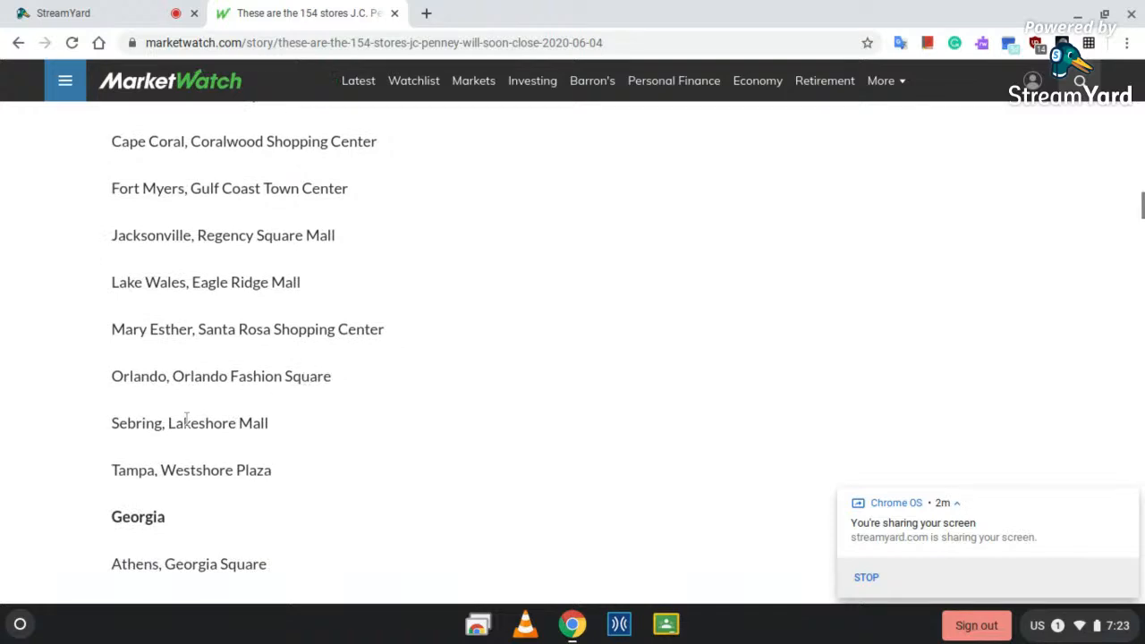
mouse_move(238, 439)
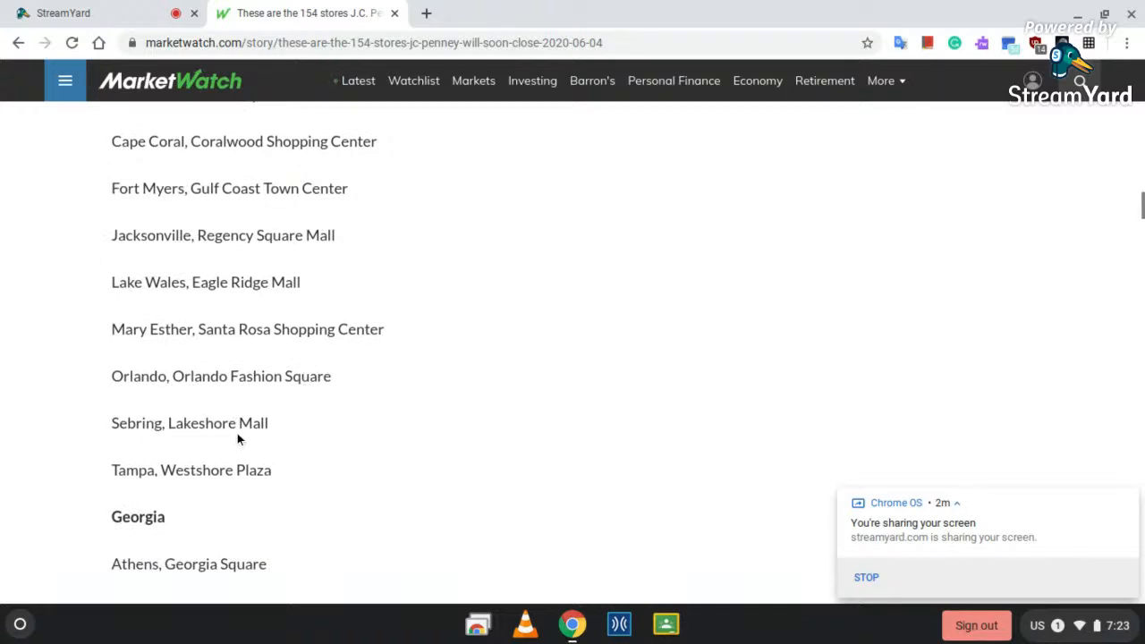
mouse_move(342, 483)
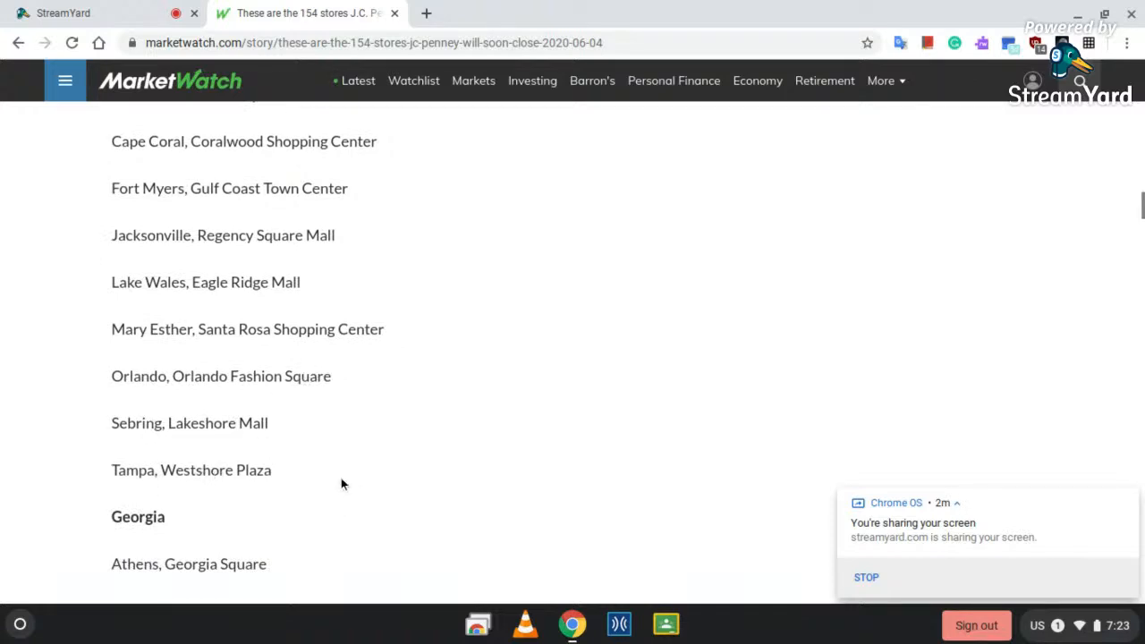
scroll(down, 3)
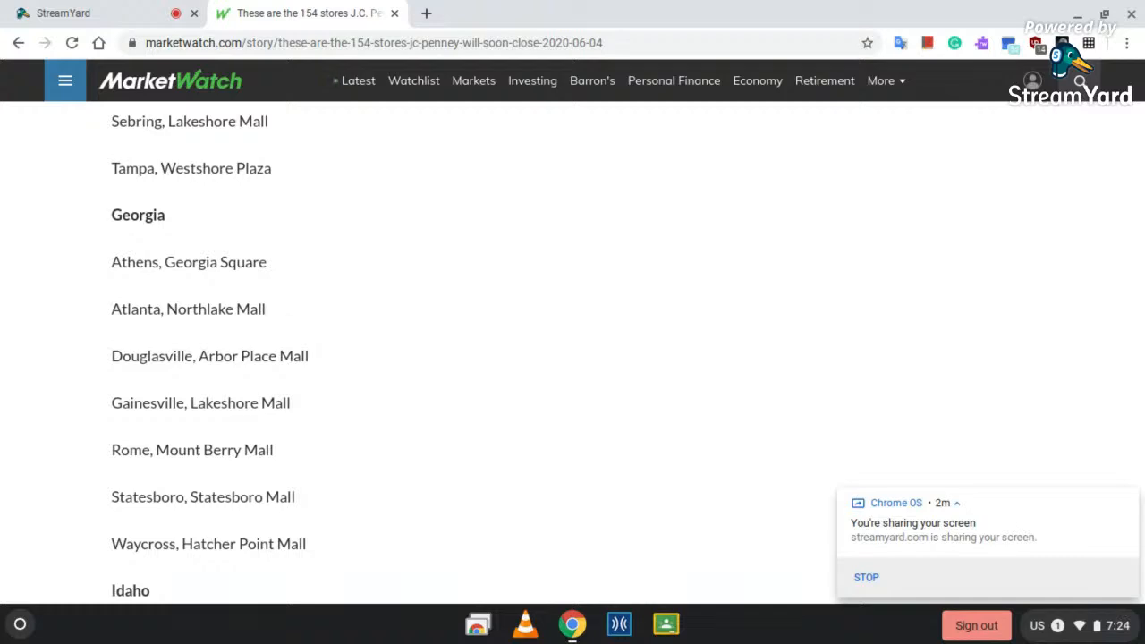
scroll(down, 3)
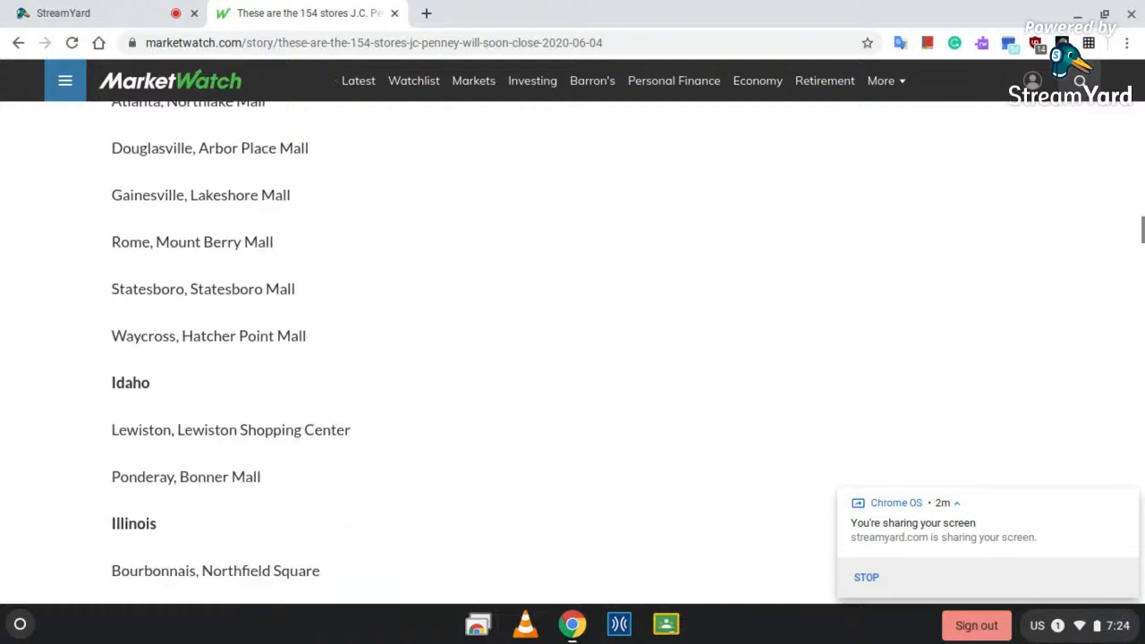
scroll(down, 3)
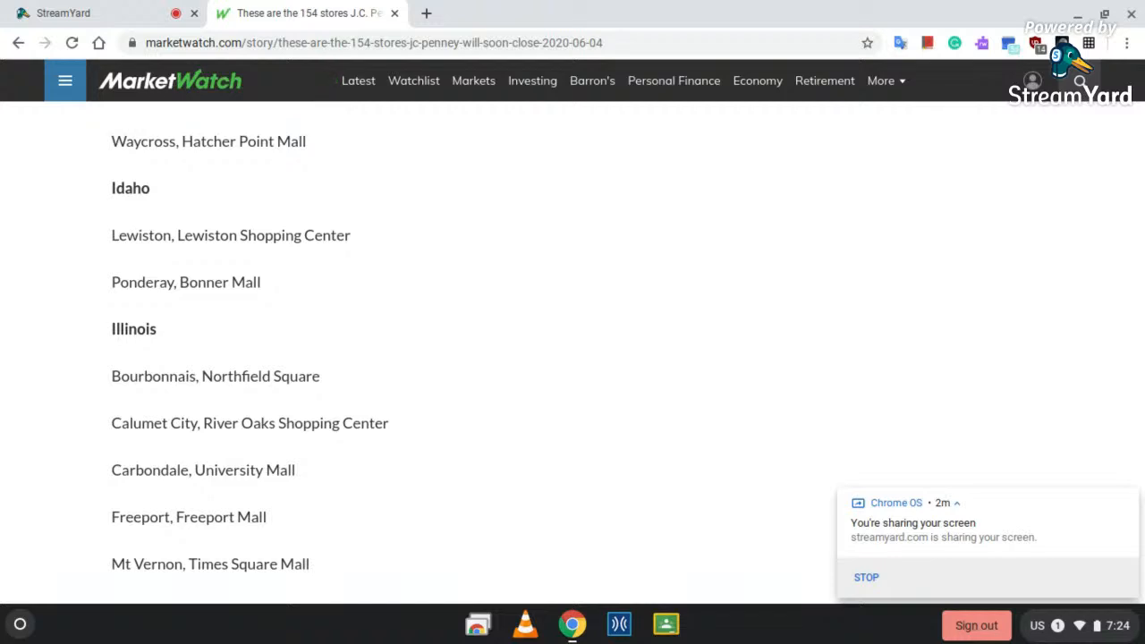
scroll(down, 3)
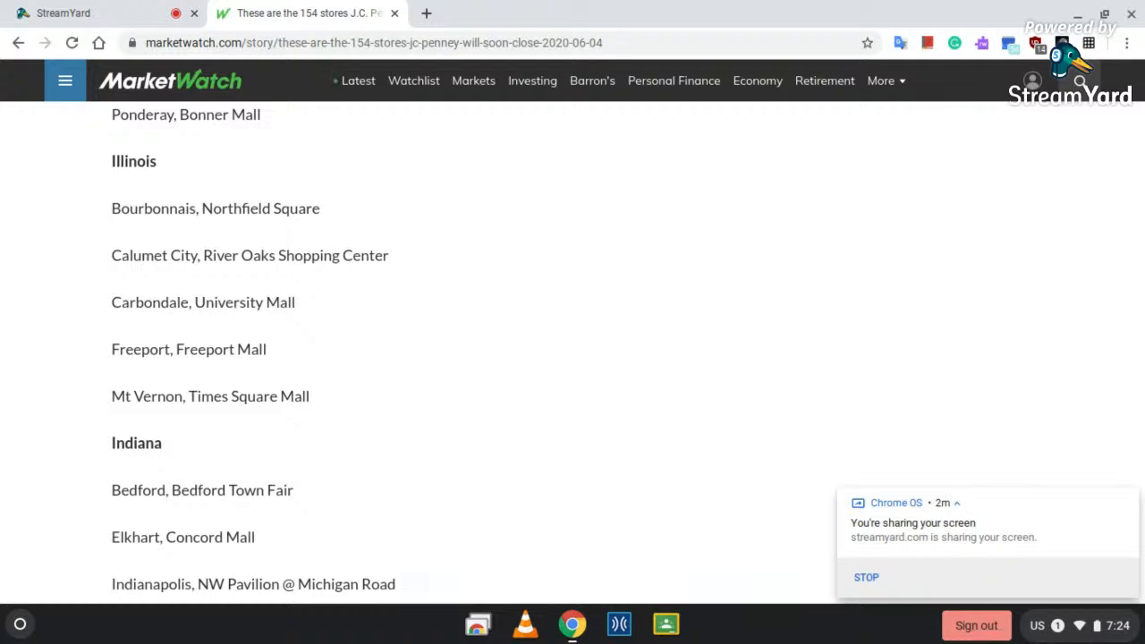
Scroll through Iowa, Kansas, Kentucky, Louisiana and Maryland to Michigan, after a StreamYard check.
scroll(down, 3)
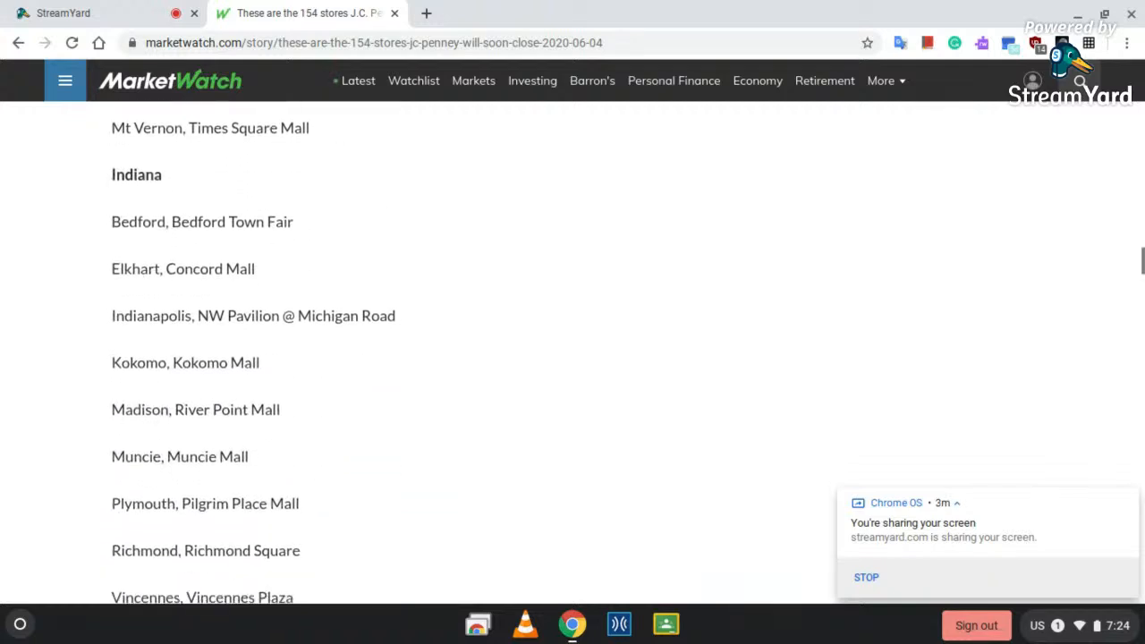
scroll(down, 3)
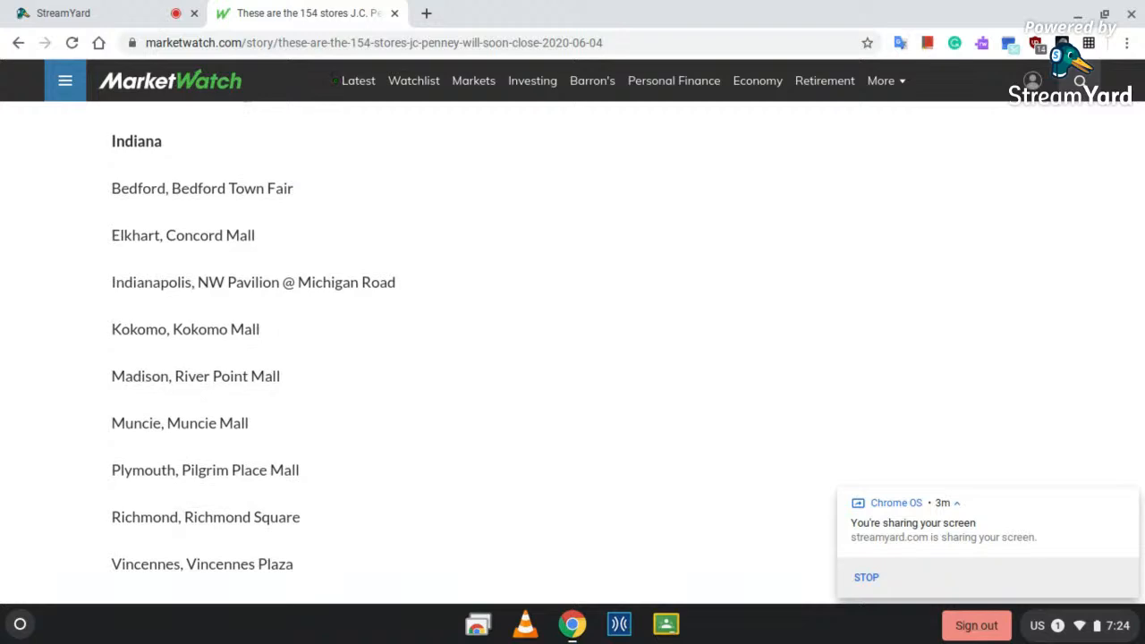
scroll(down, 3)
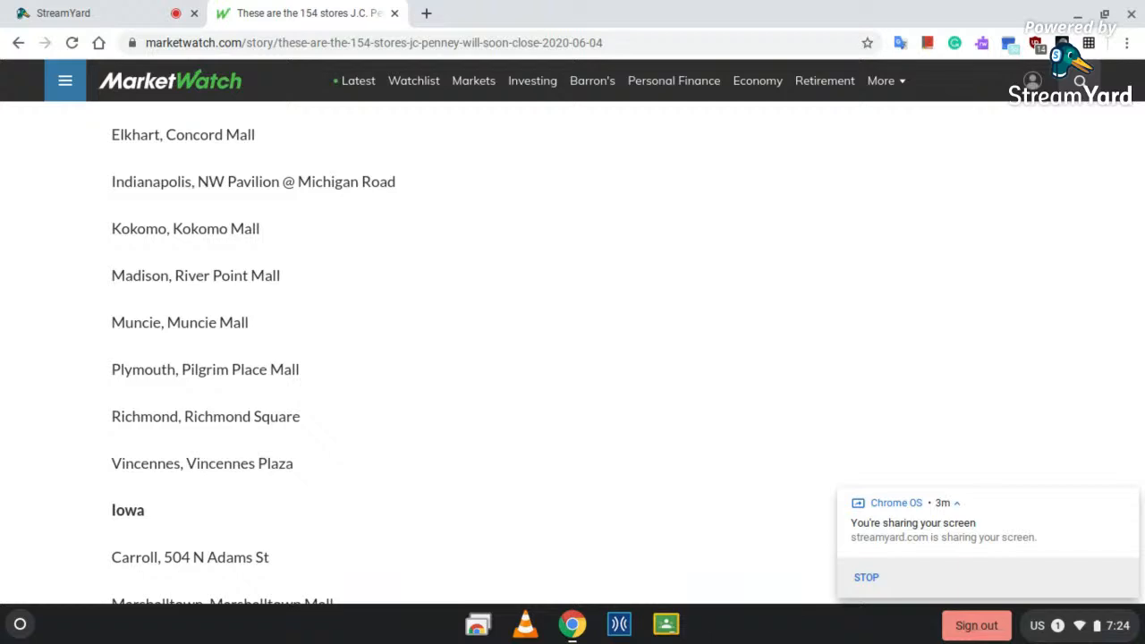
scroll(down, 3)
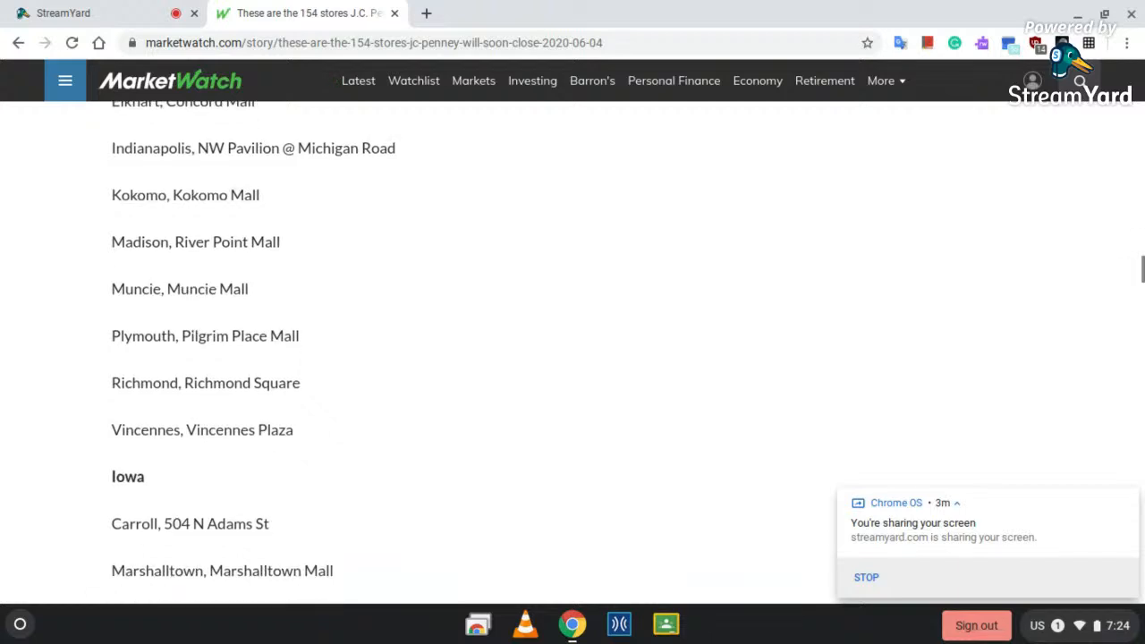
scroll(down, 3)
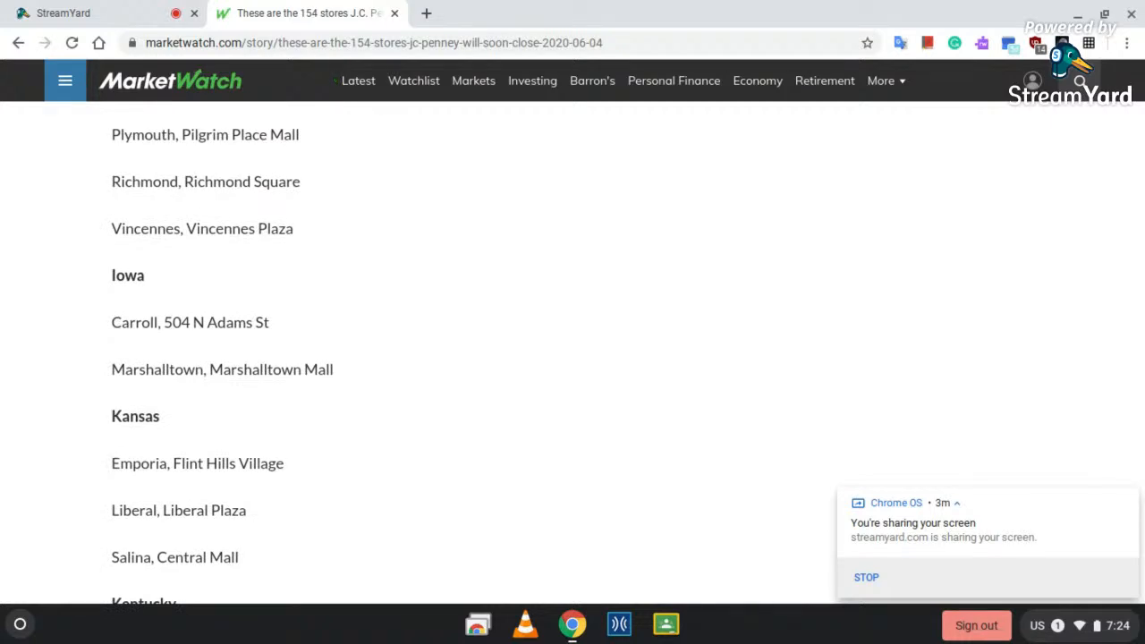
scroll(down, 3)
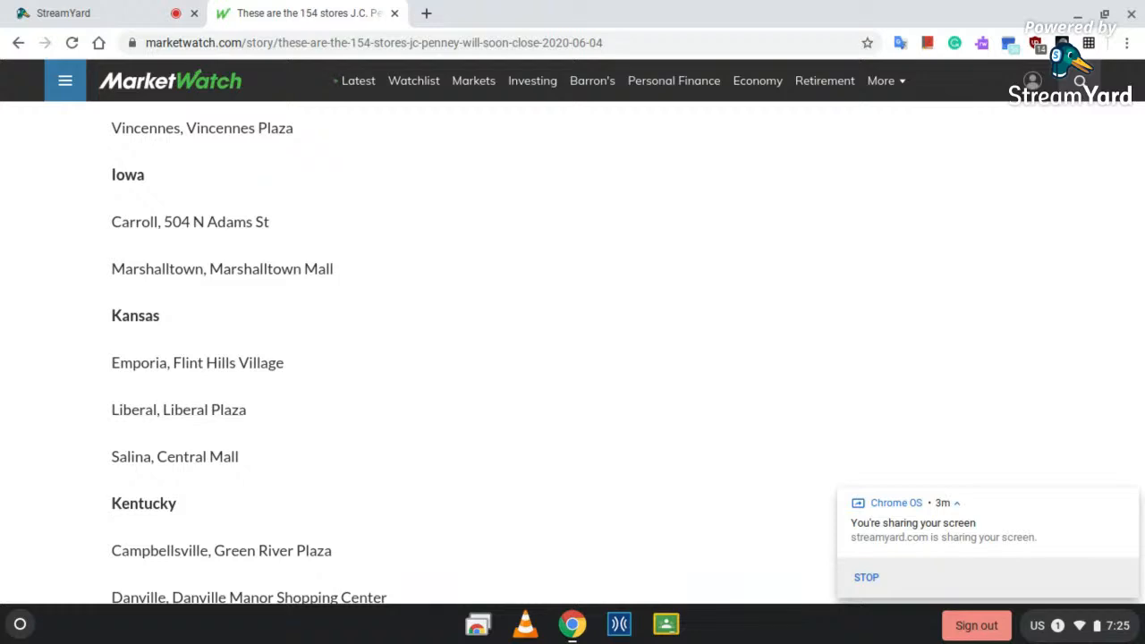
scroll(down, 3)
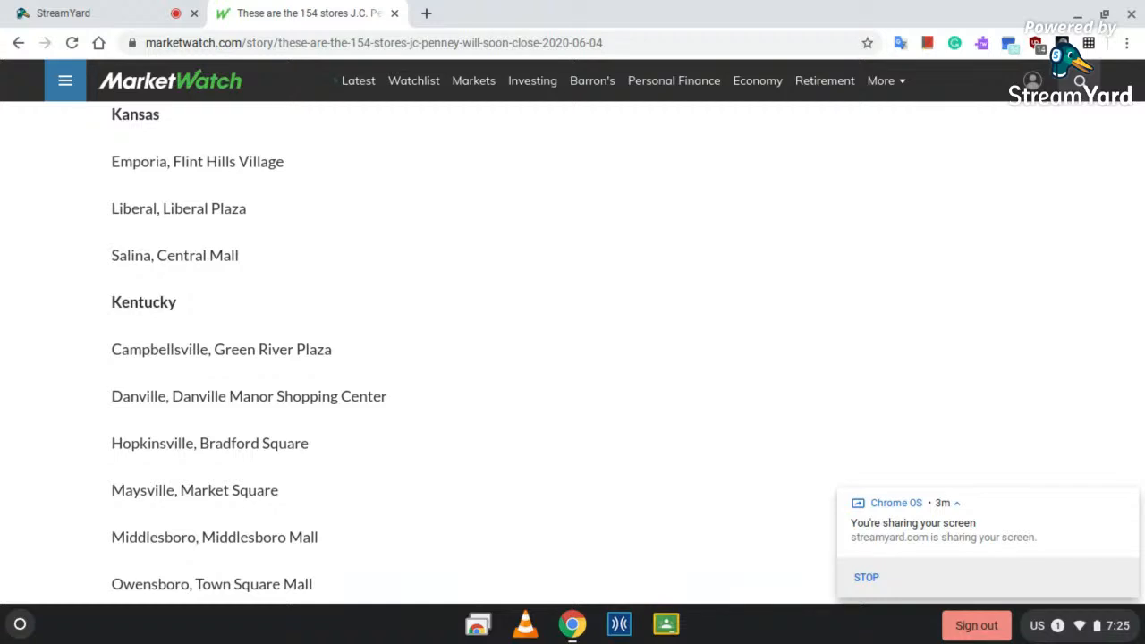
scroll(down, 3)
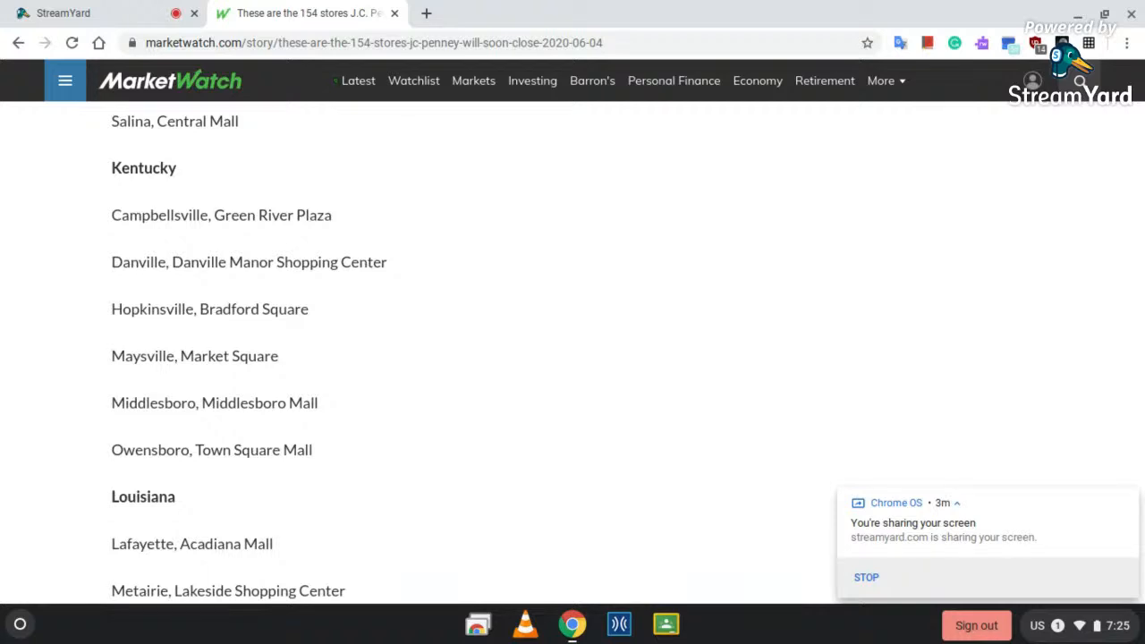
mouse_move(239, 425)
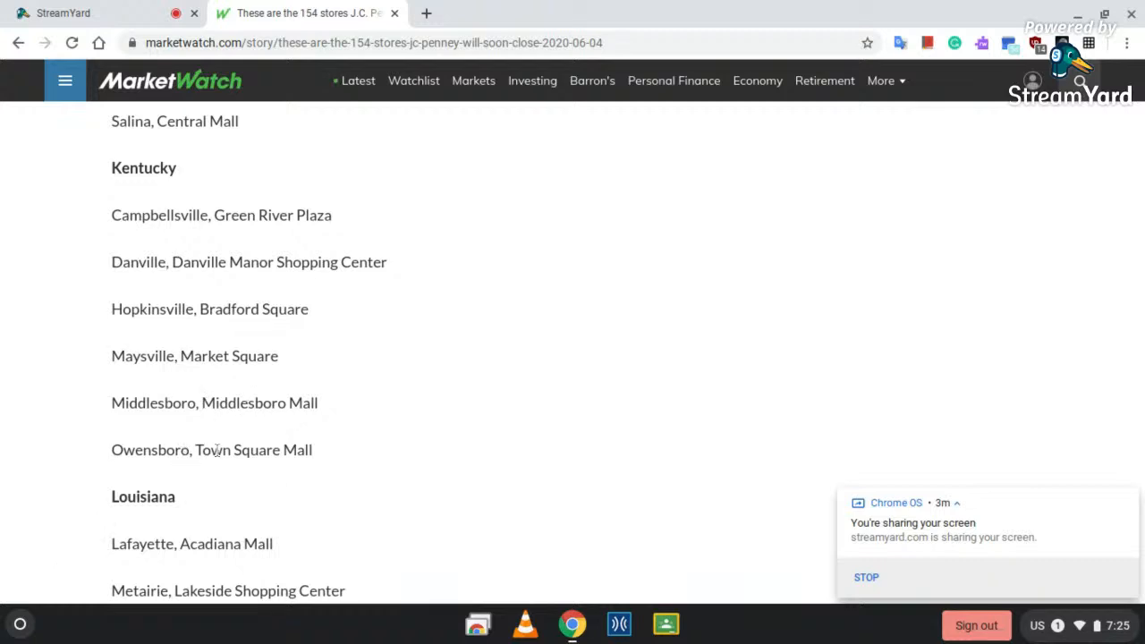
scroll(down, 3)
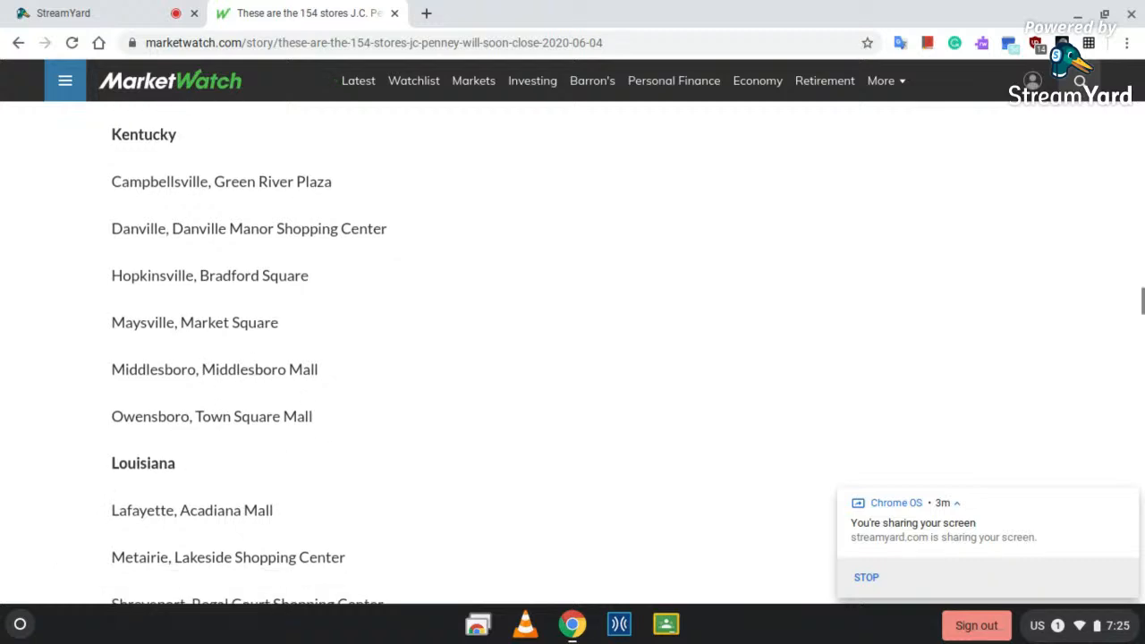
scroll(down, 3)
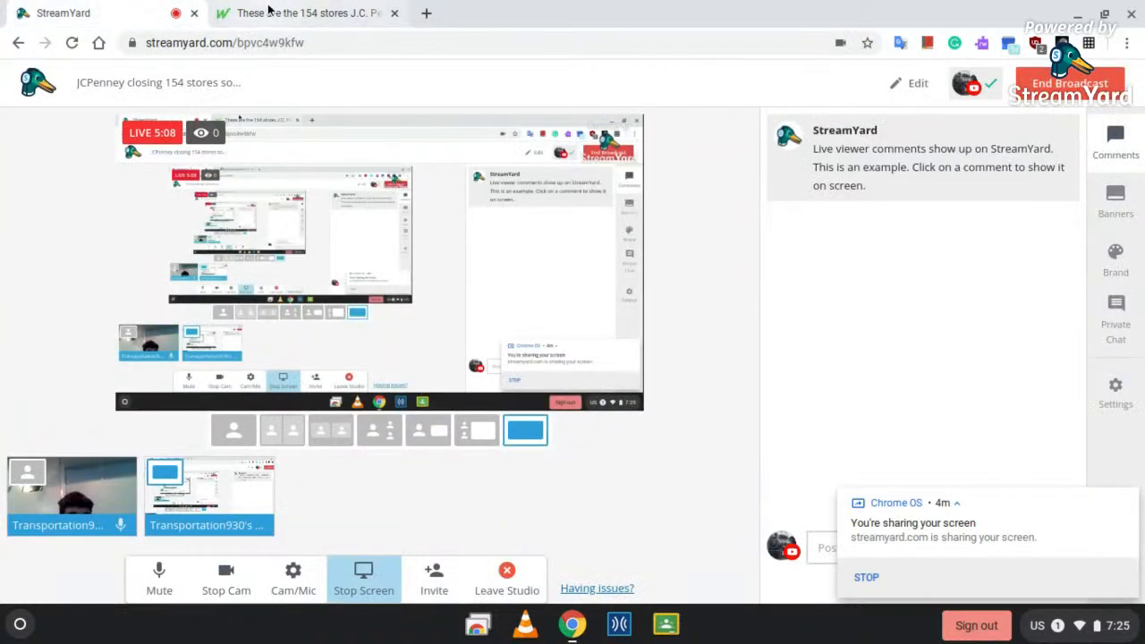
click(304, 13)
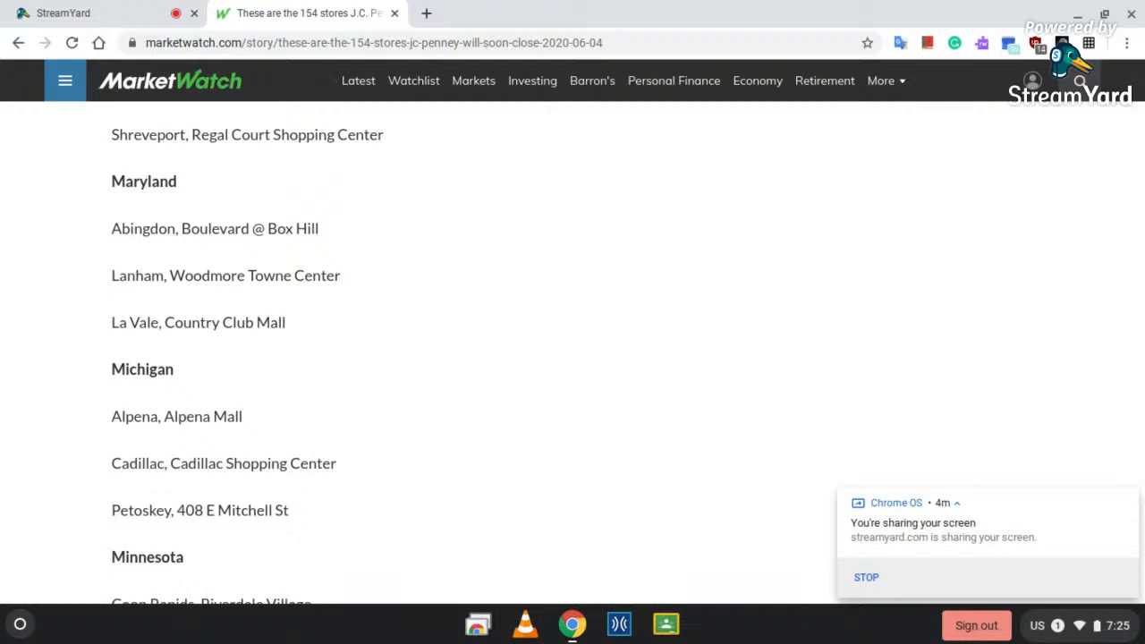
Scroll through Mississippi to New York and North Carolina, reaching the start of Ohio.
scroll(down, 3)
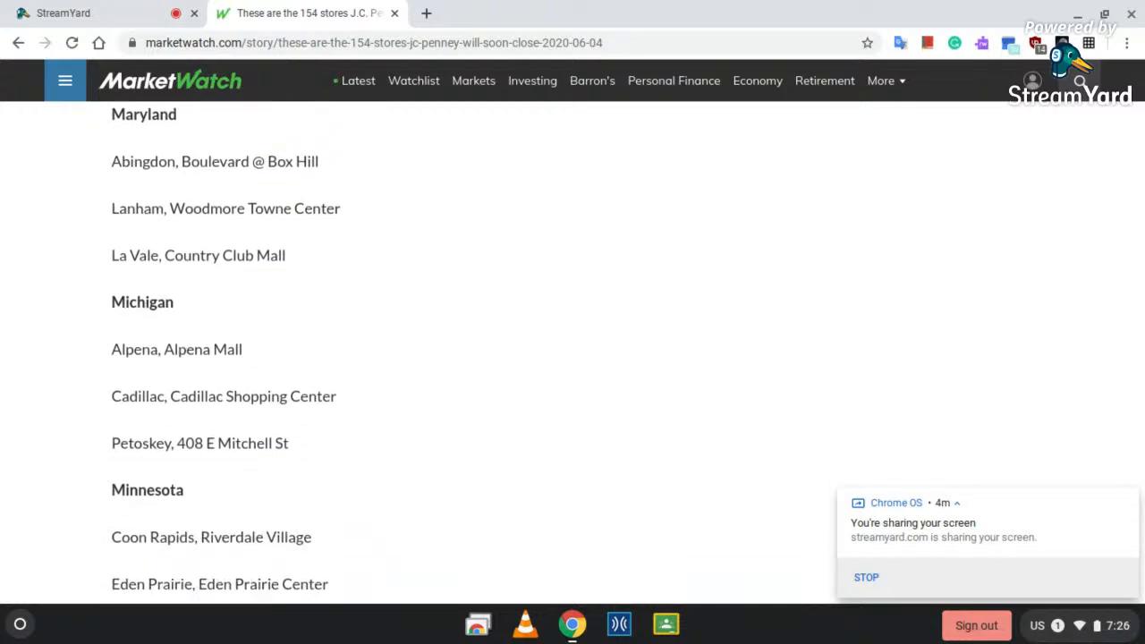
scroll(down, 3)
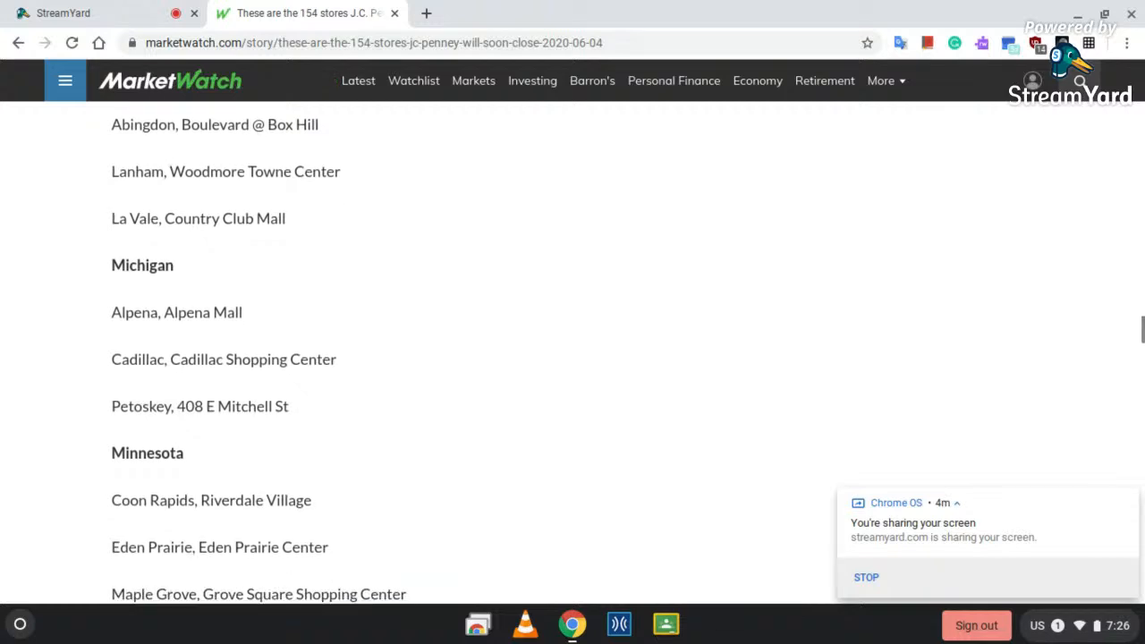
scroll(down, 3)
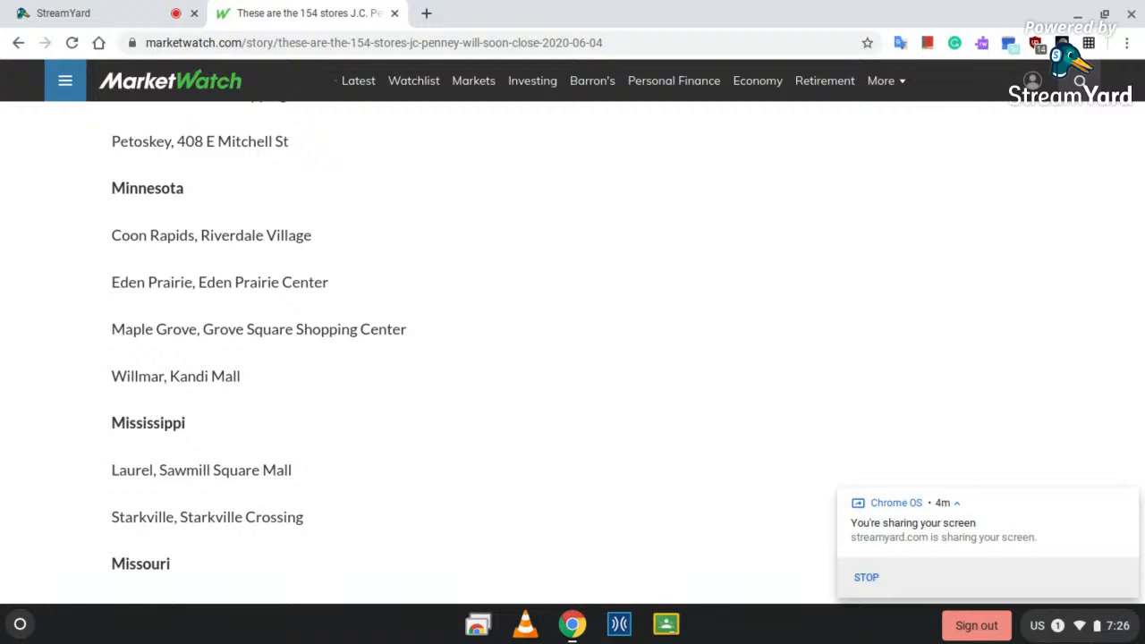
scroll(down, 3)
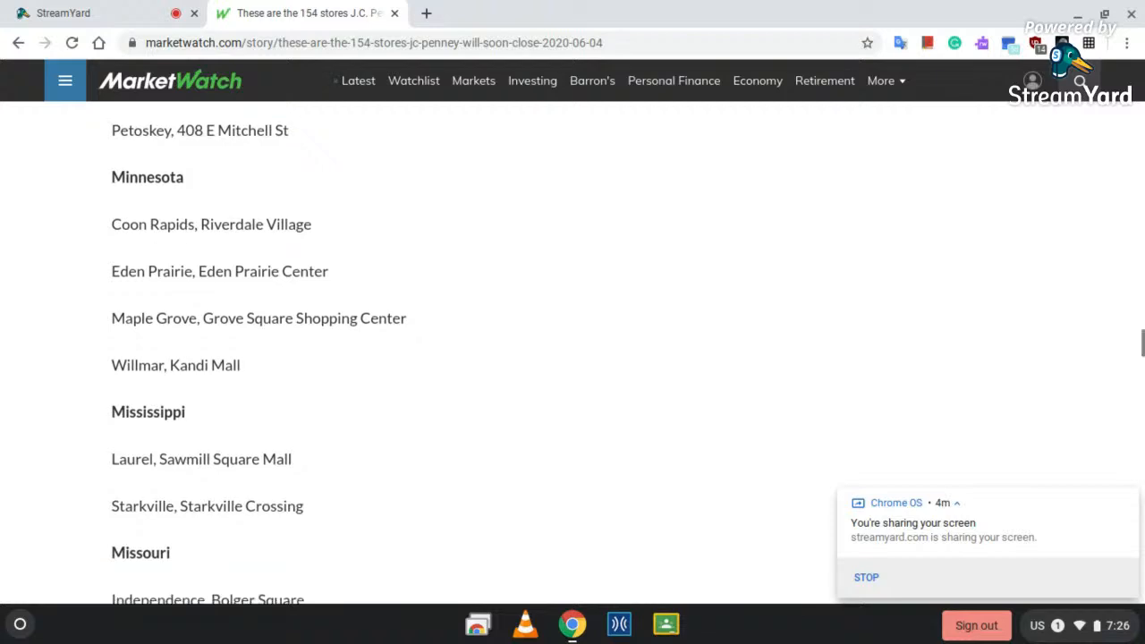
scroll(down, 3)
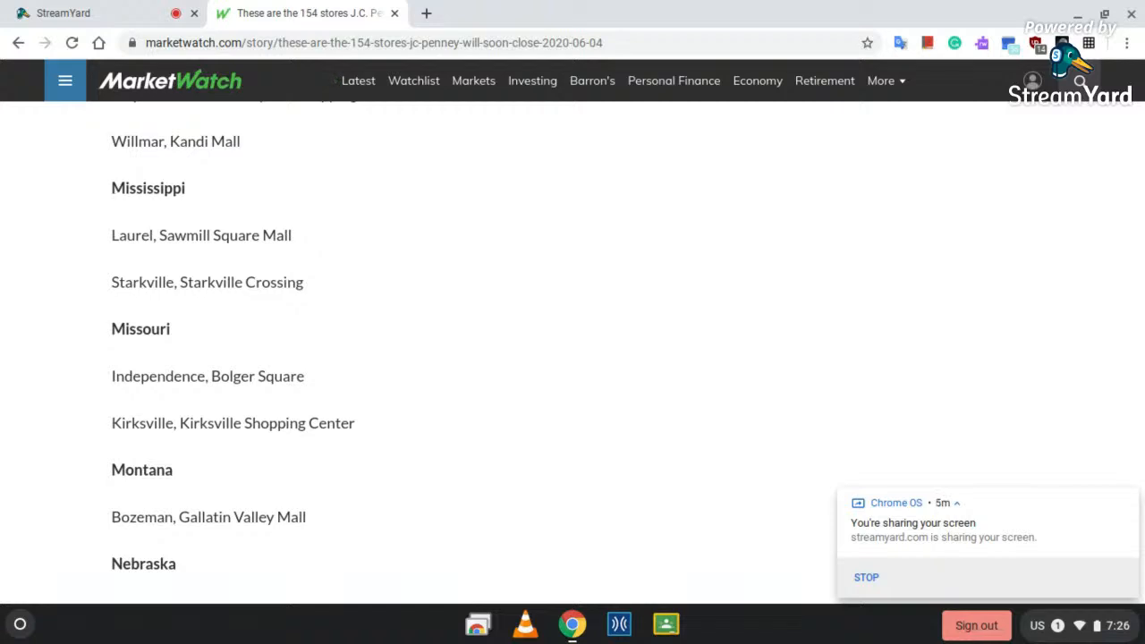
scroll(down, 3)
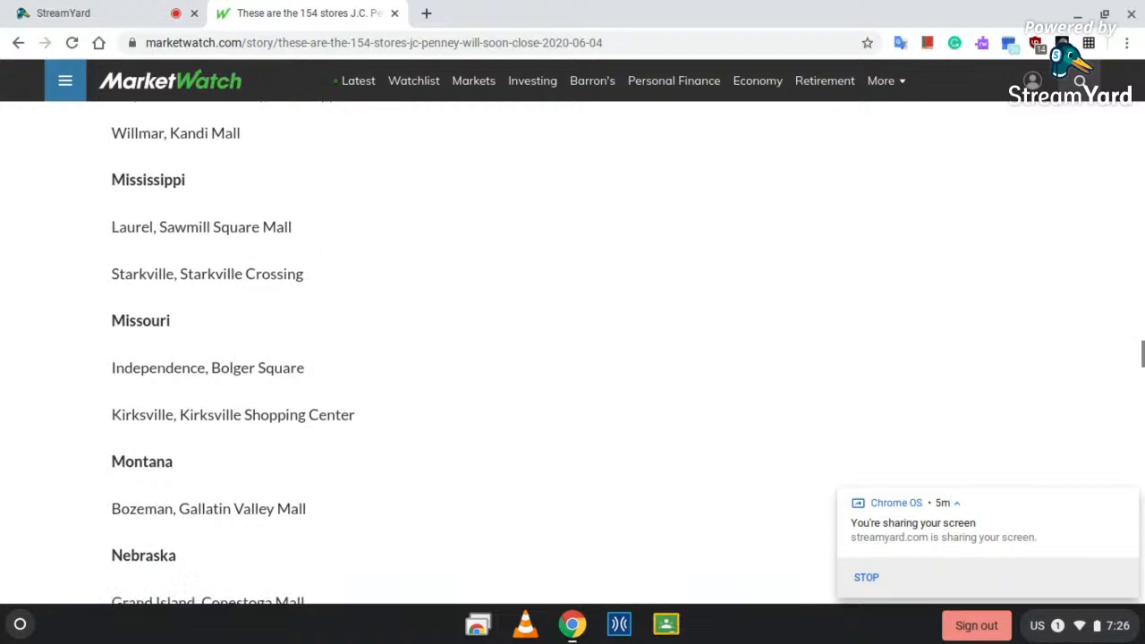
scroll(down, 3)
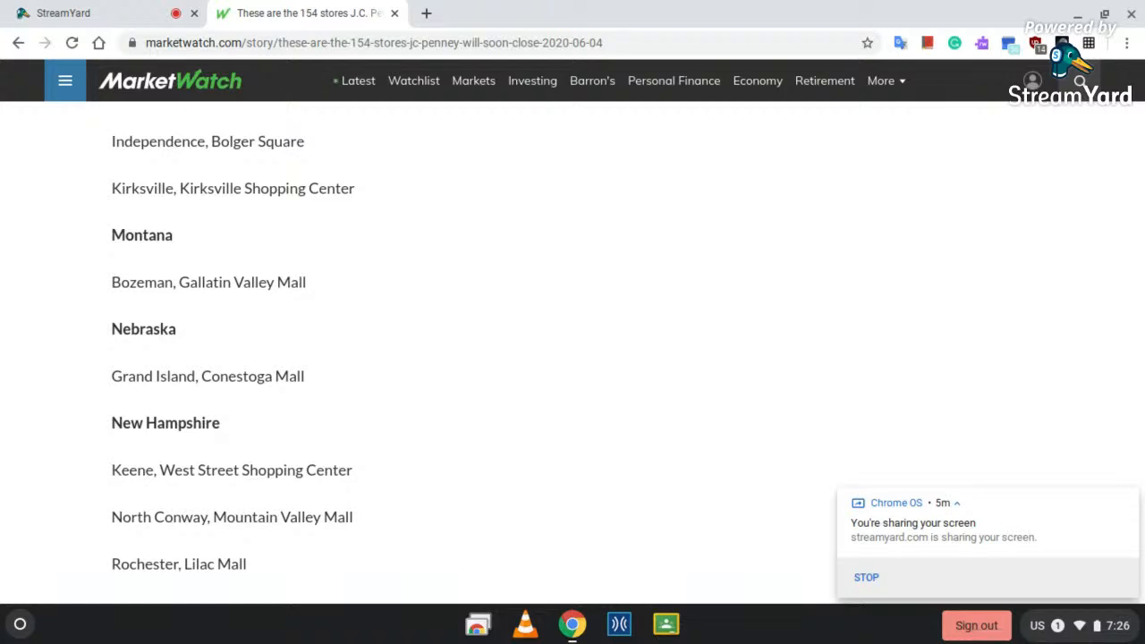
scroll(down, 3)
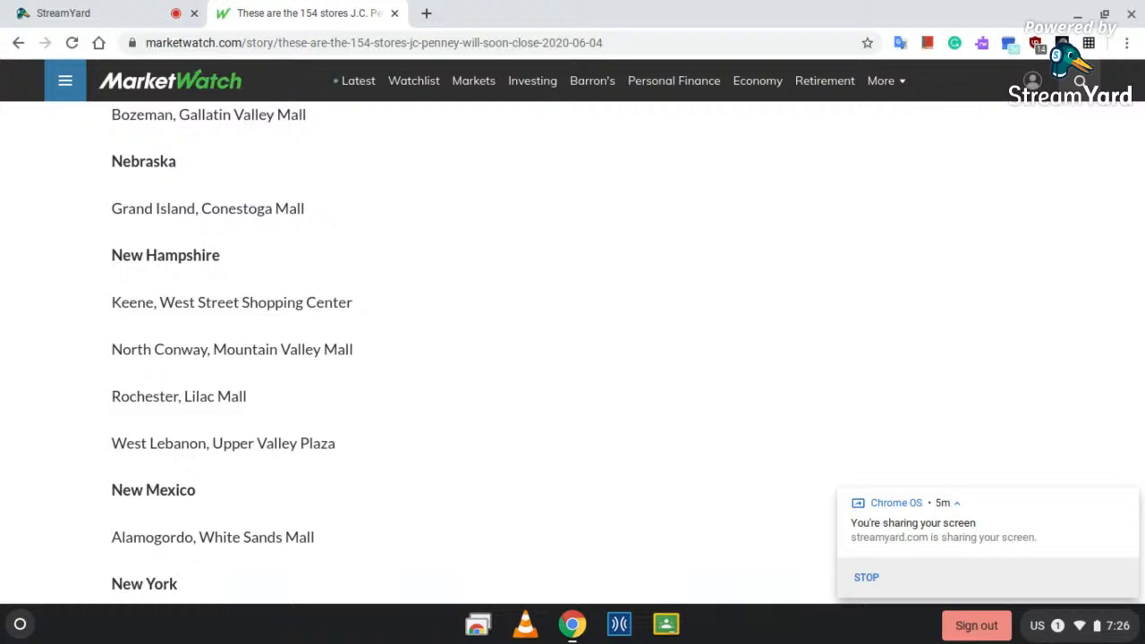
mouse_move(467, 461)
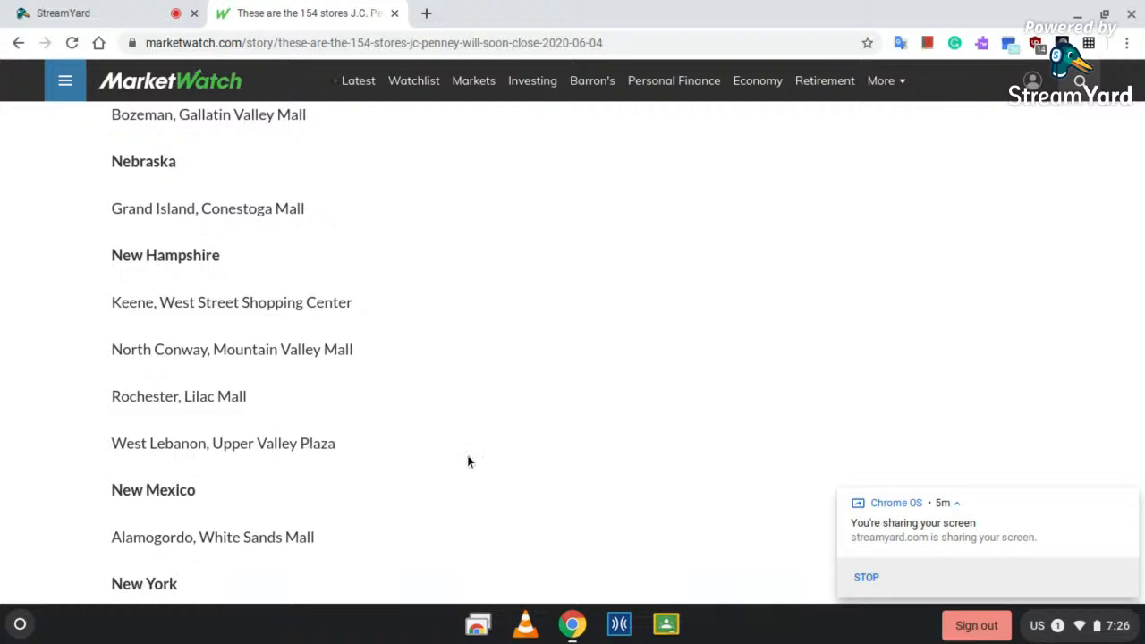
scroll(down, 3)
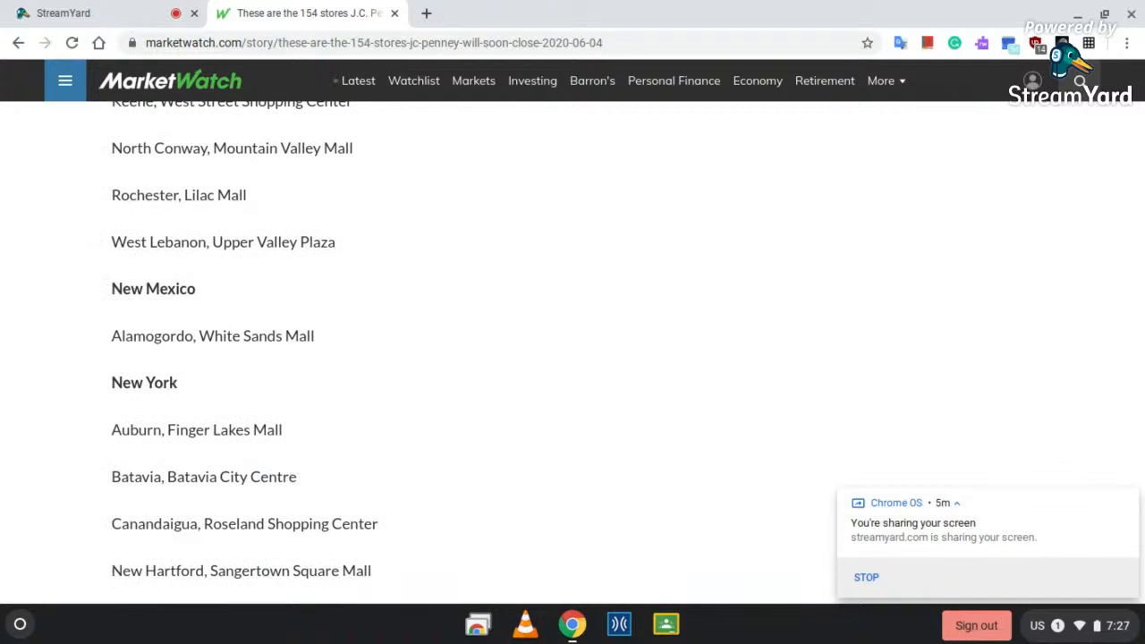
scroll(down, 3)
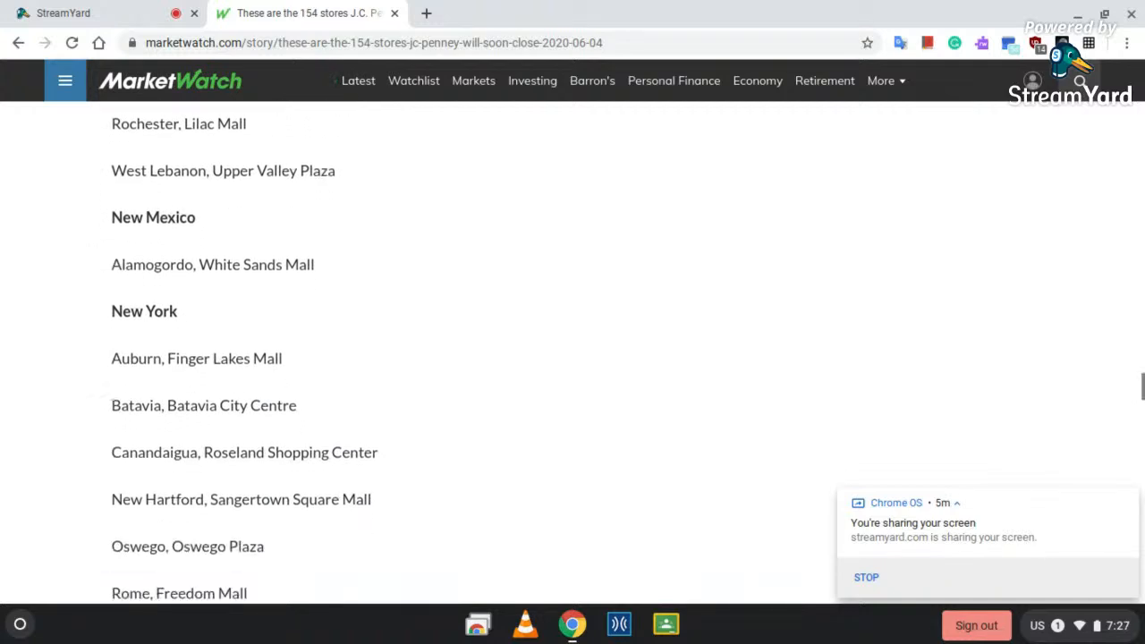
scroll(down, 3)
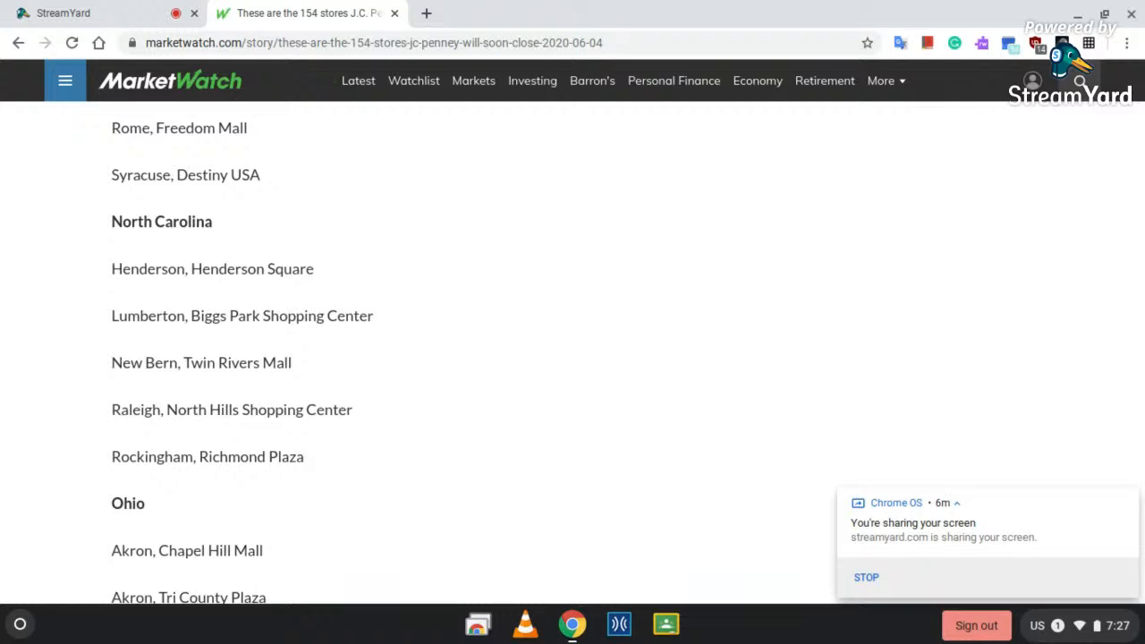
Scroll through Ohio, Oklahoma, Oregon, Pennsylvania and South Carolina to South Dakota.
scroll(down, 3)
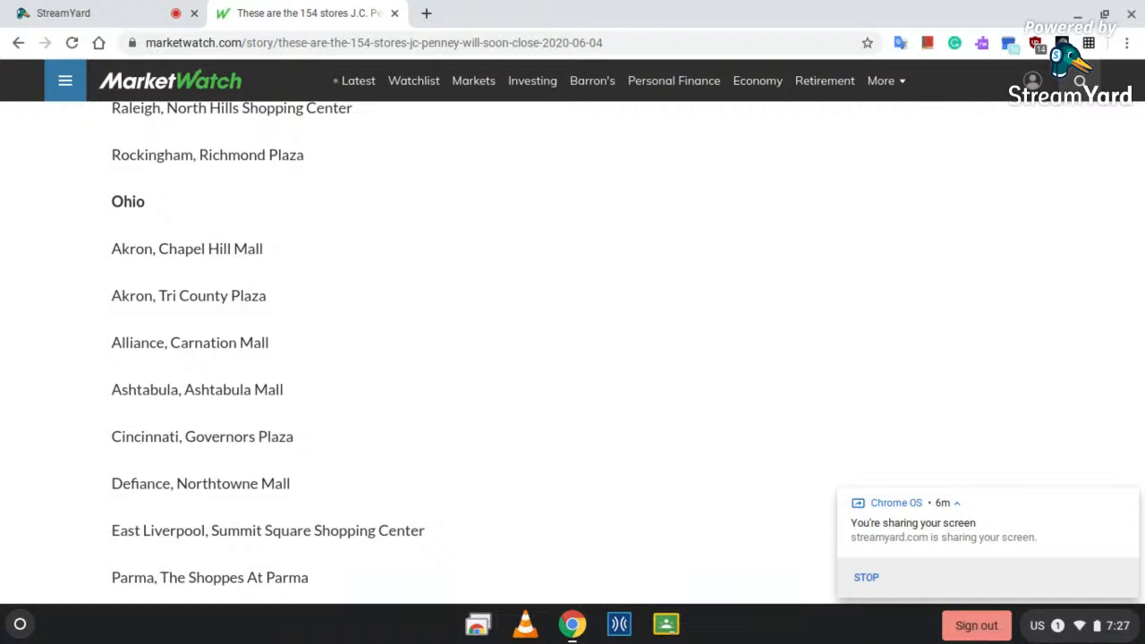
scroll(down, 3)
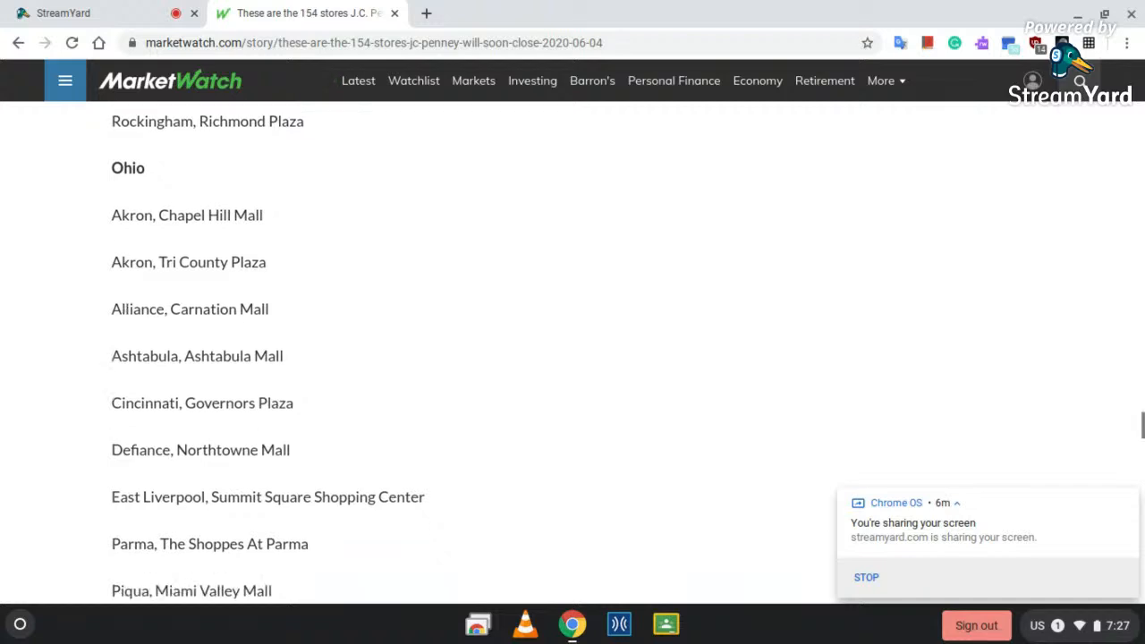
scroll(down, 3)
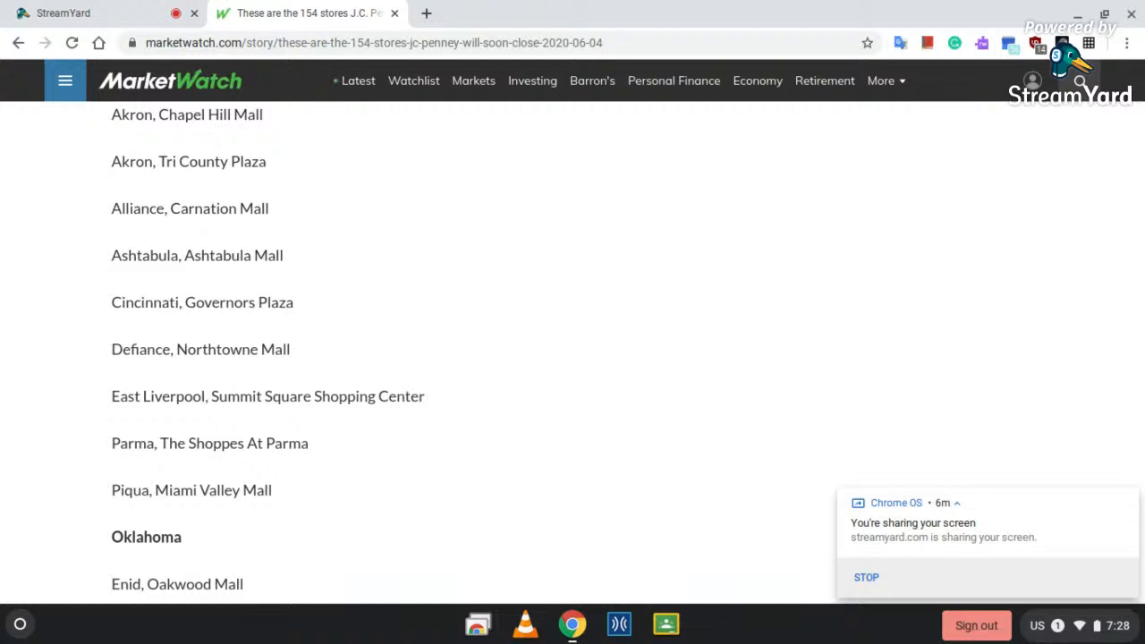
scroll(down, 3)
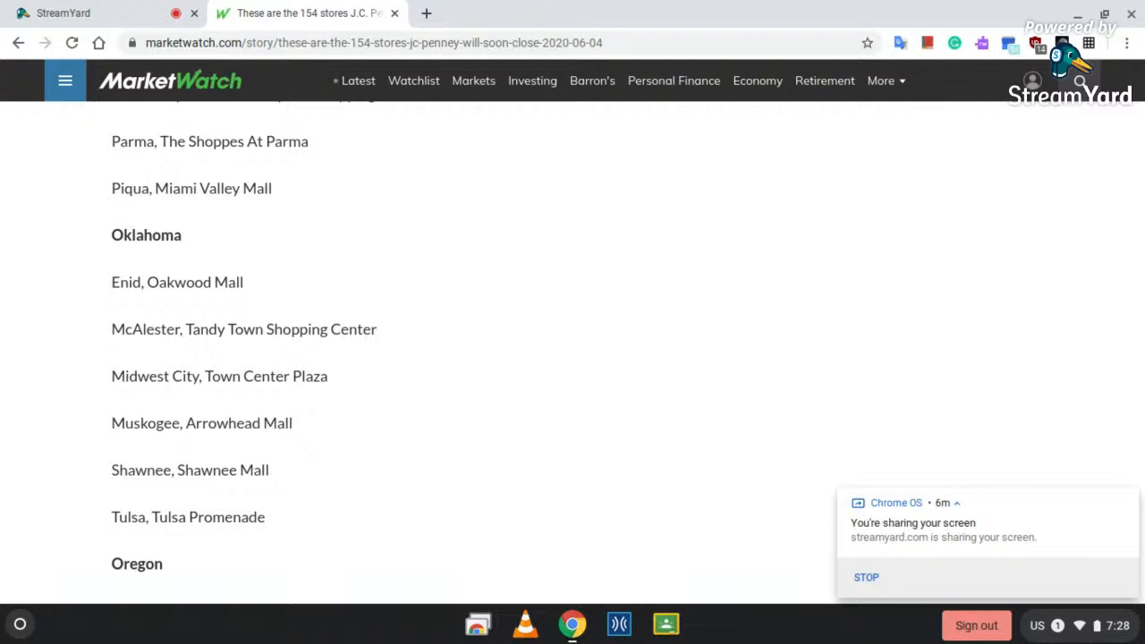
scroll(down, 3)
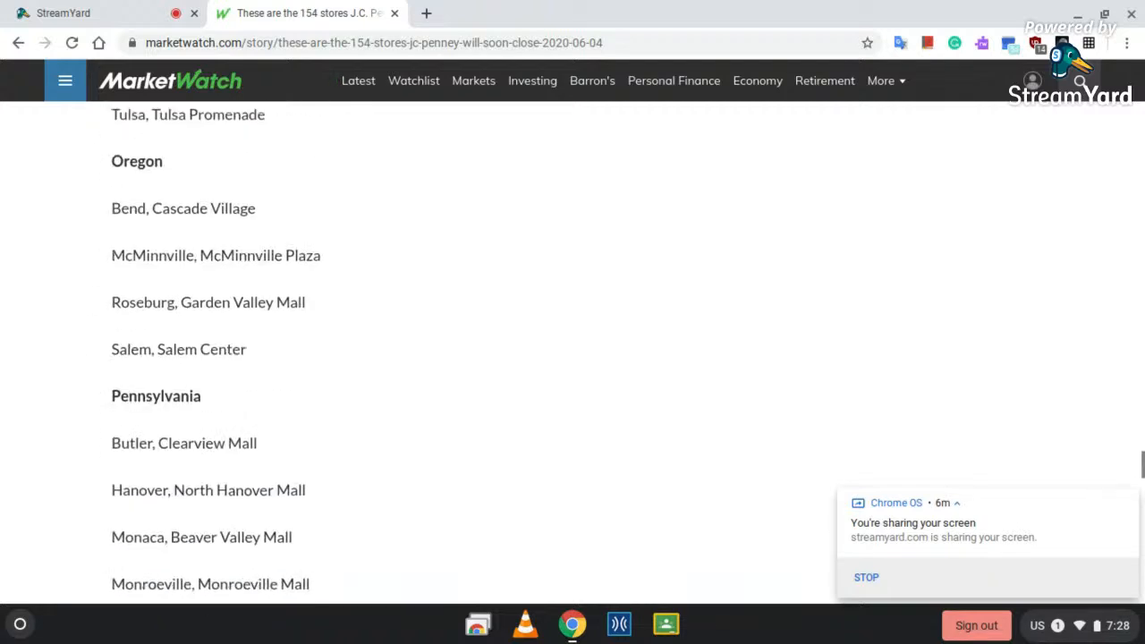
scroll(up, 3)
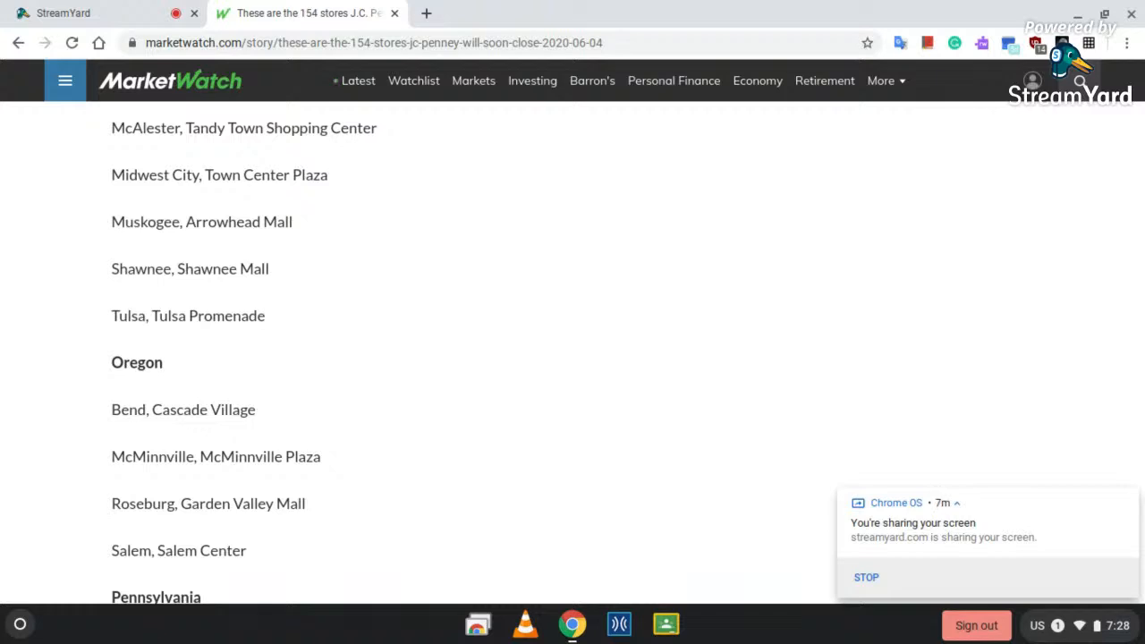
scroll(down, 3)
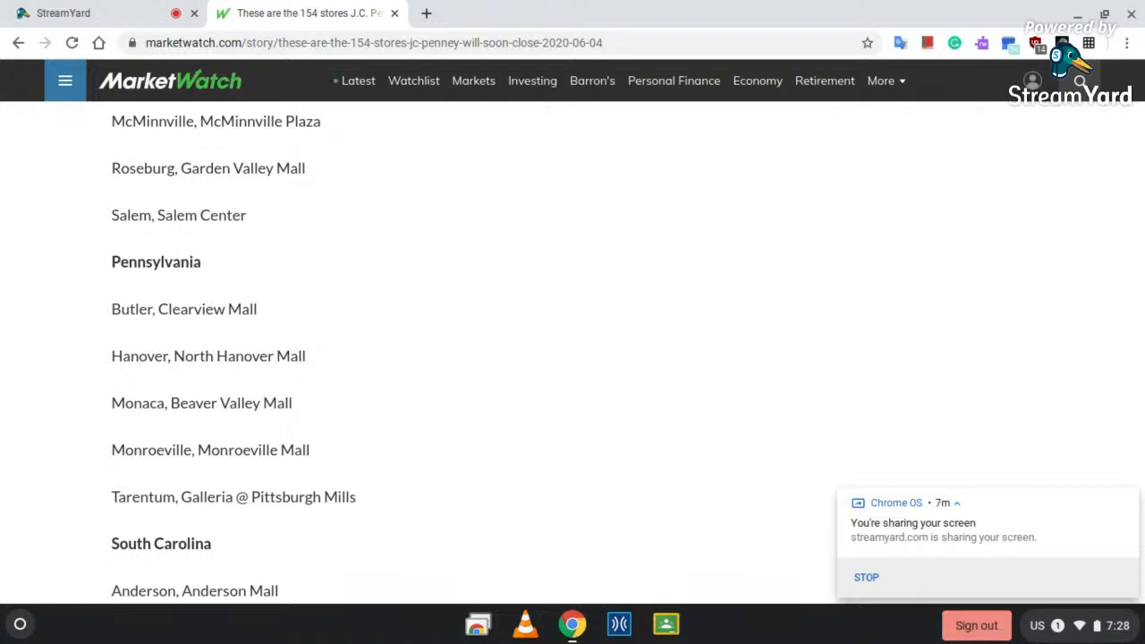
scroll(down, 3)
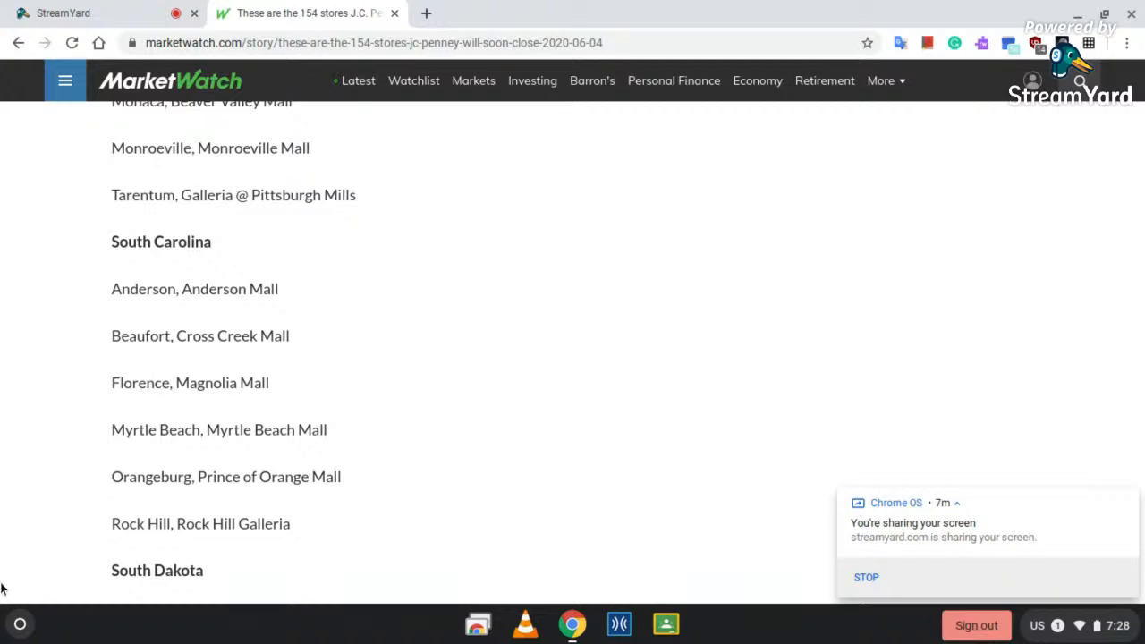
mouse_move(150, 352)
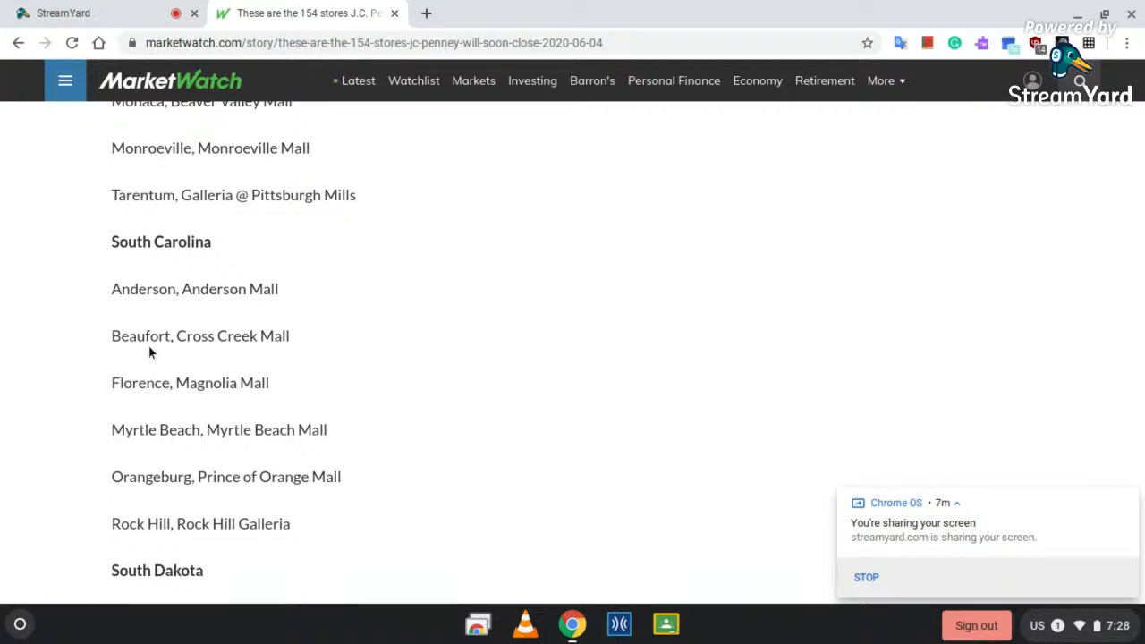
mouse_move(132, 392)
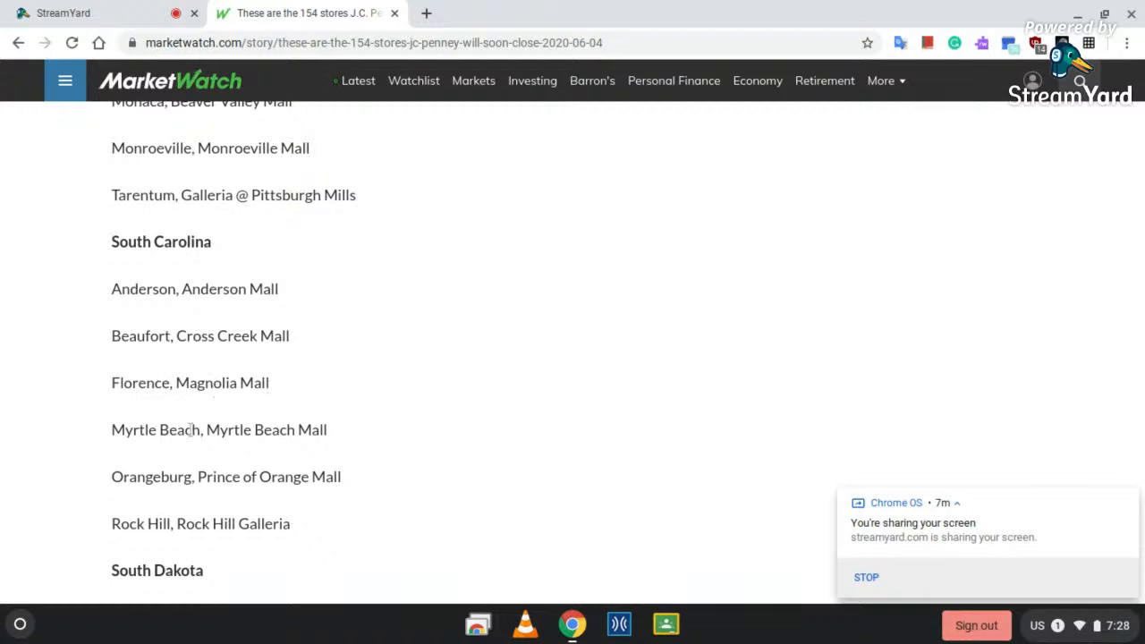
mouse_move(123, 512)
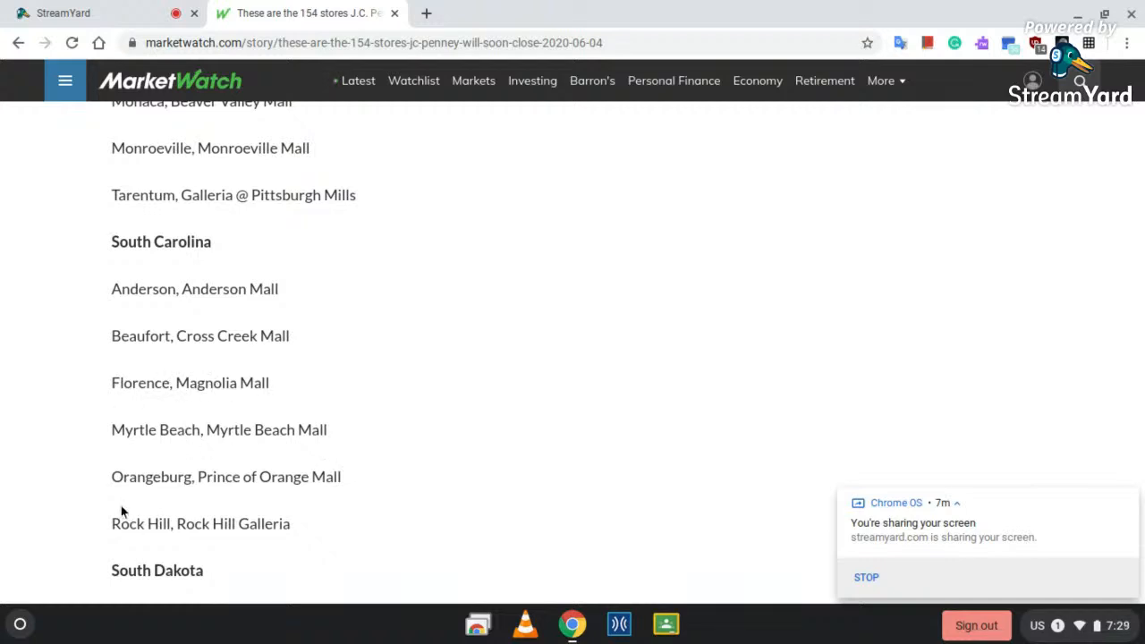
mouse_move(175, 486)
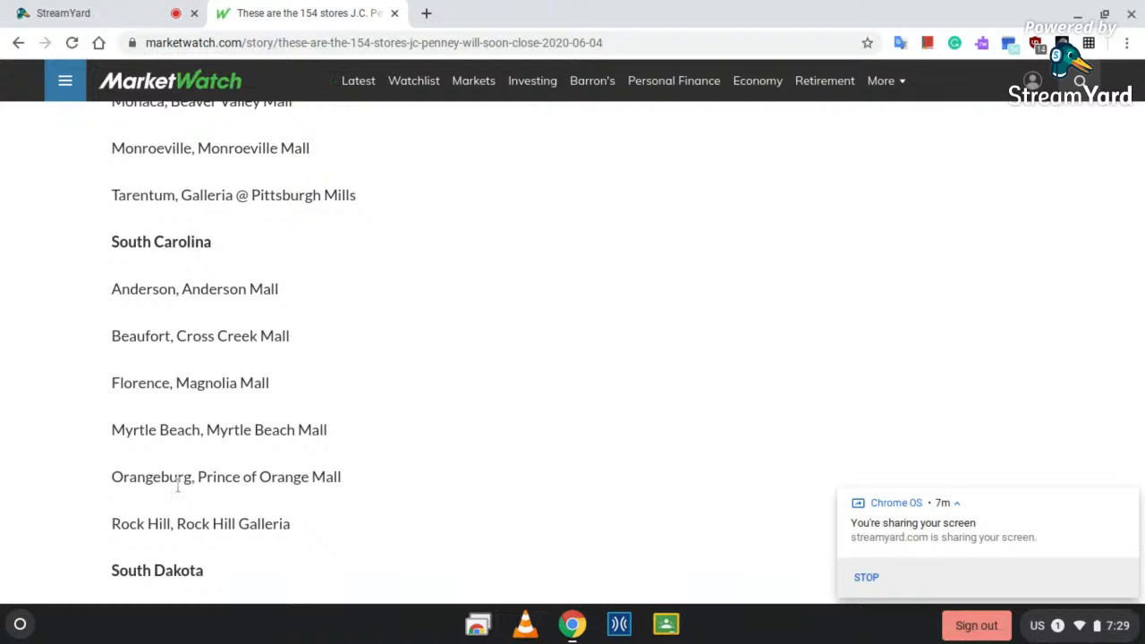
mouse_move(181, 542)
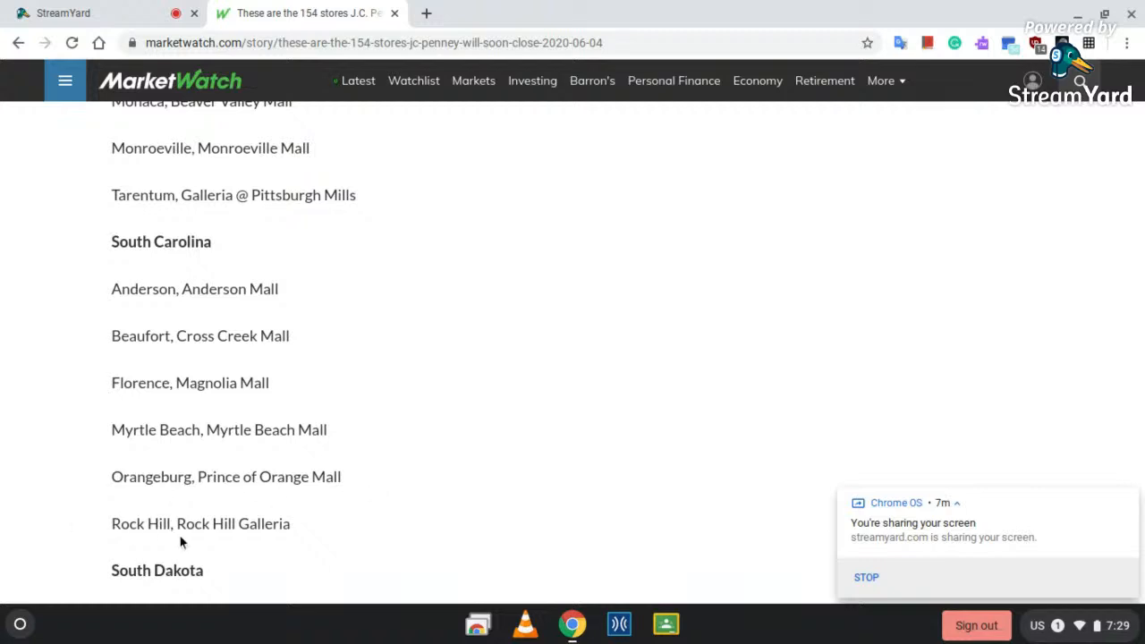
Scroll through Tennessee, Texas and Utah to Vermont, then briefly check the live broadcast.
scroll(down, 3)
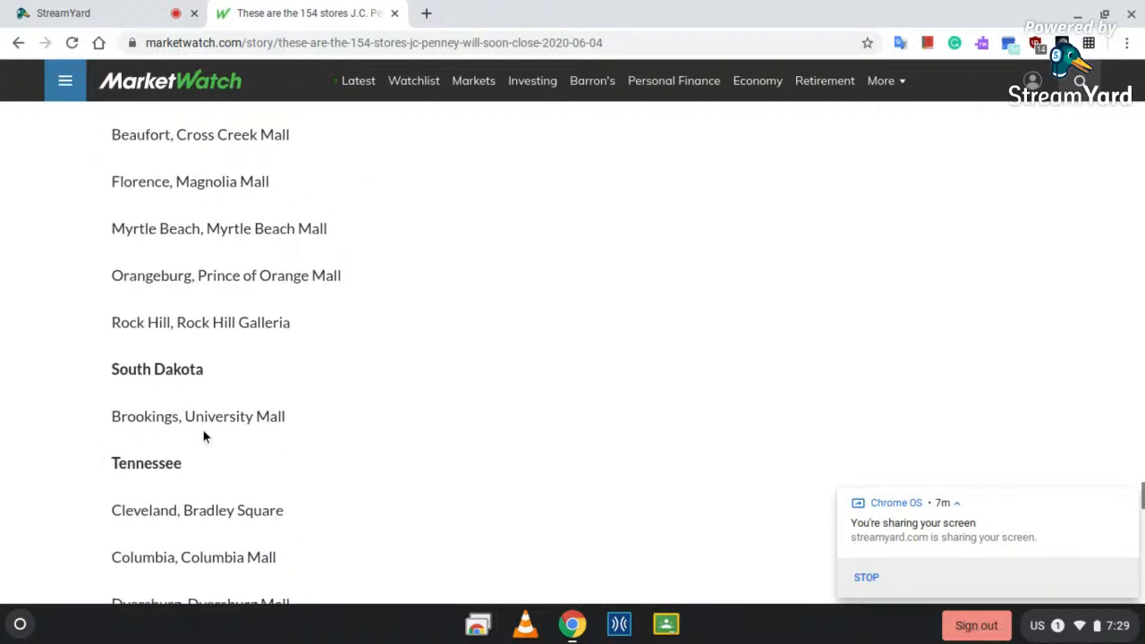
scroll(down, 3)
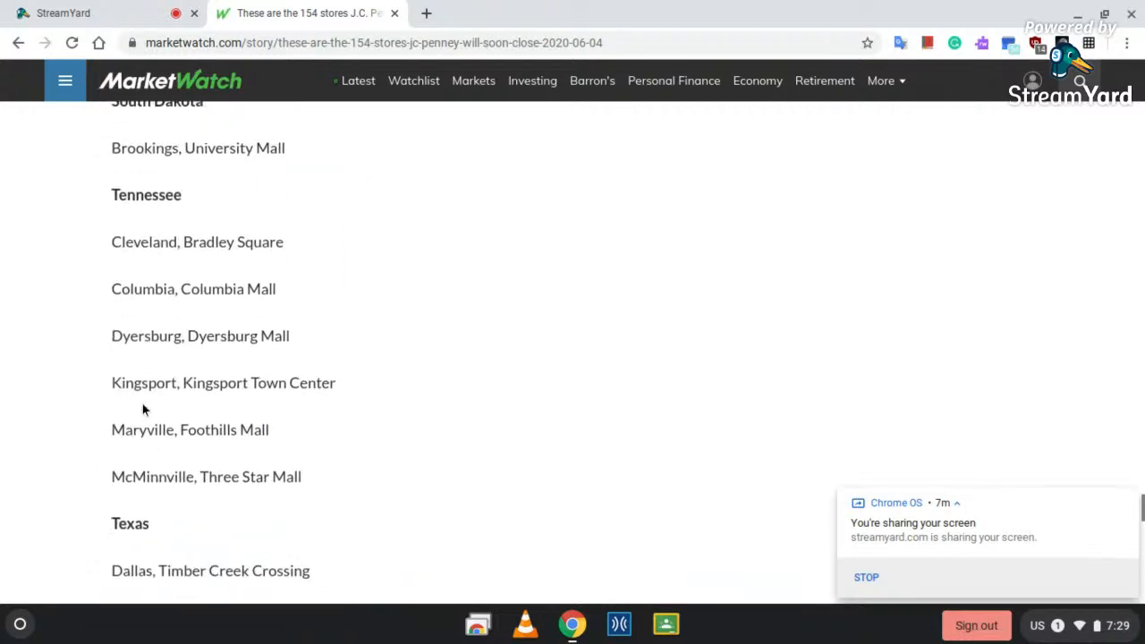
mouse_move(210, 324)
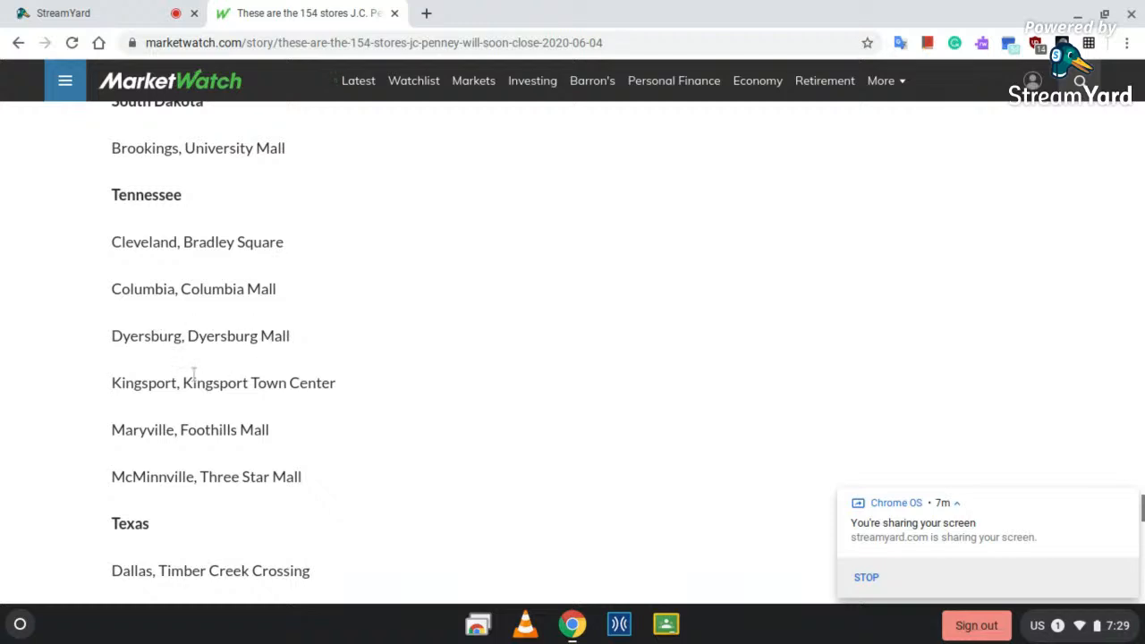
mouse_move(325, 413)
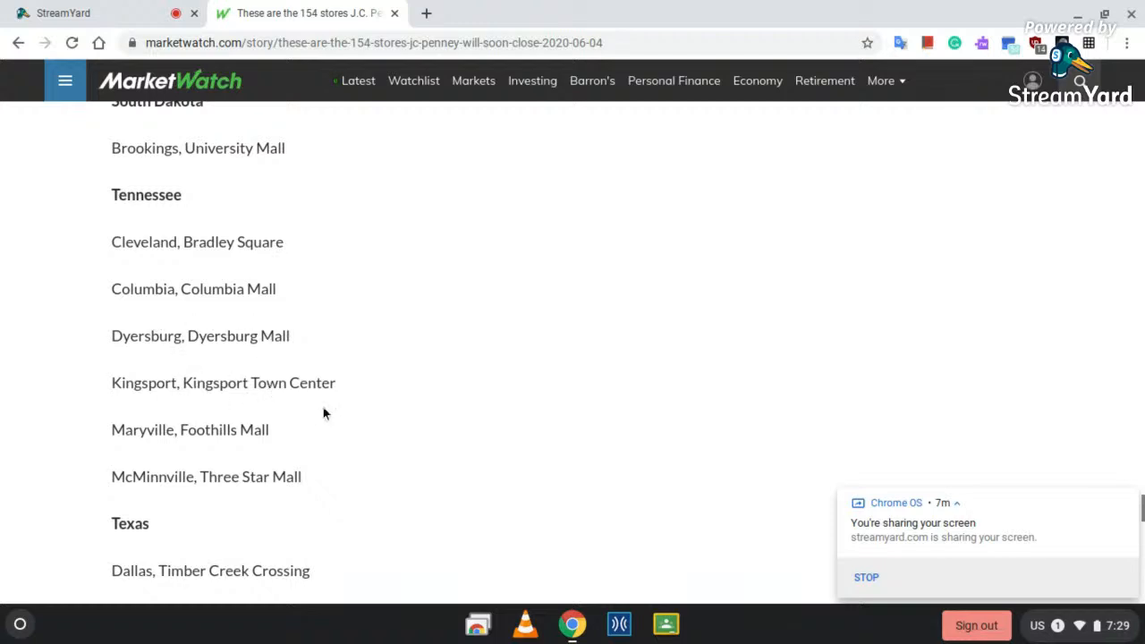
mouse_move(254, 449)
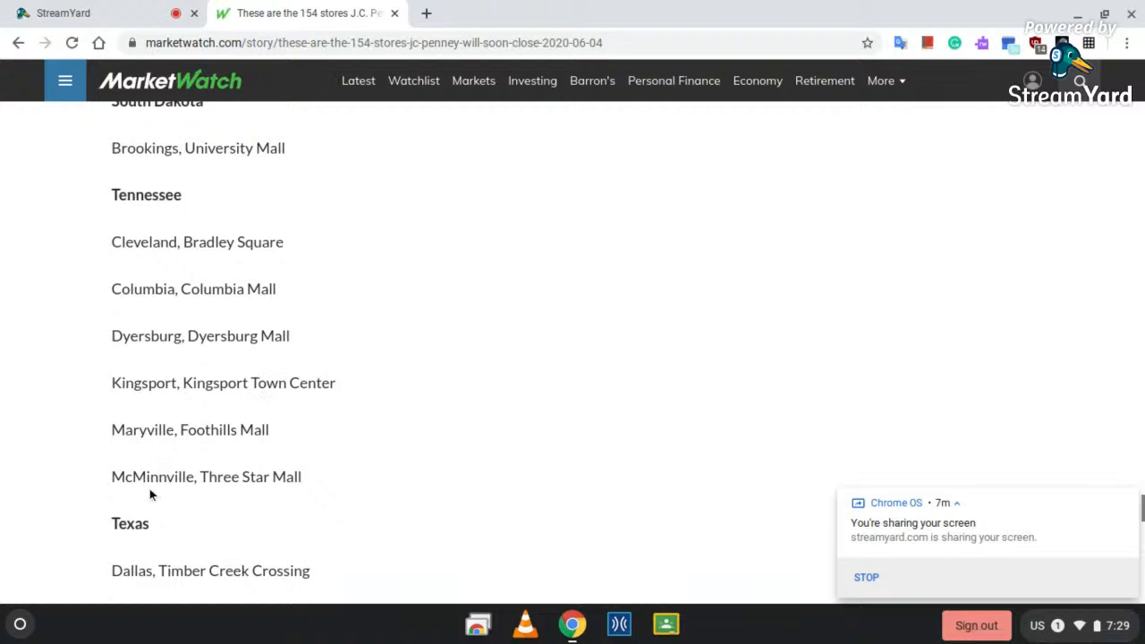
scroll(down, 3)
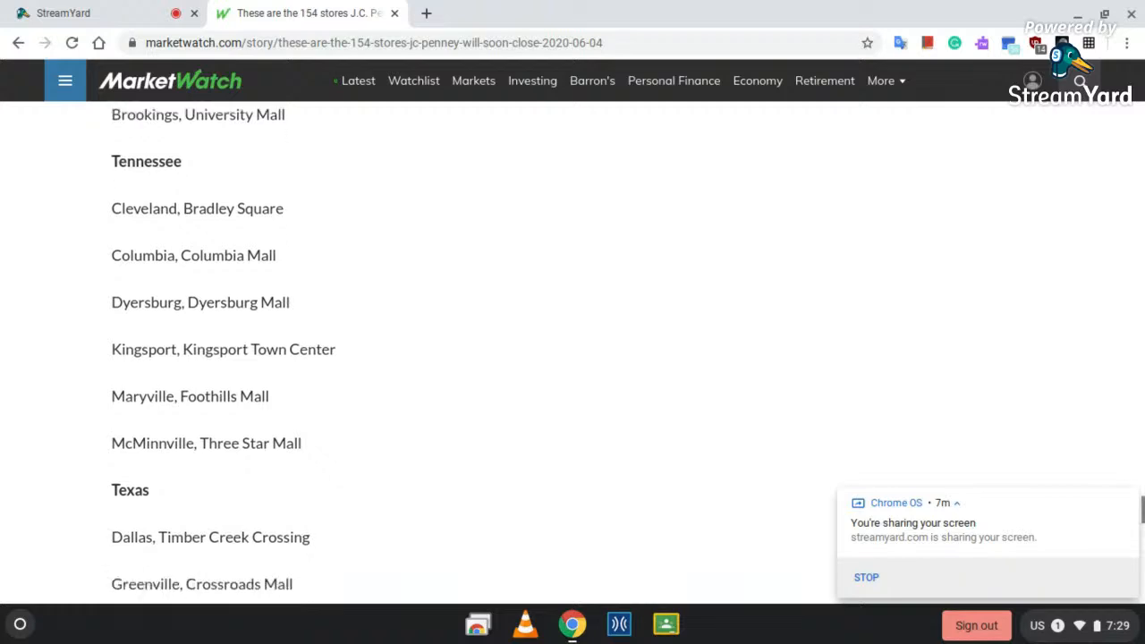
scroll(down, 3)
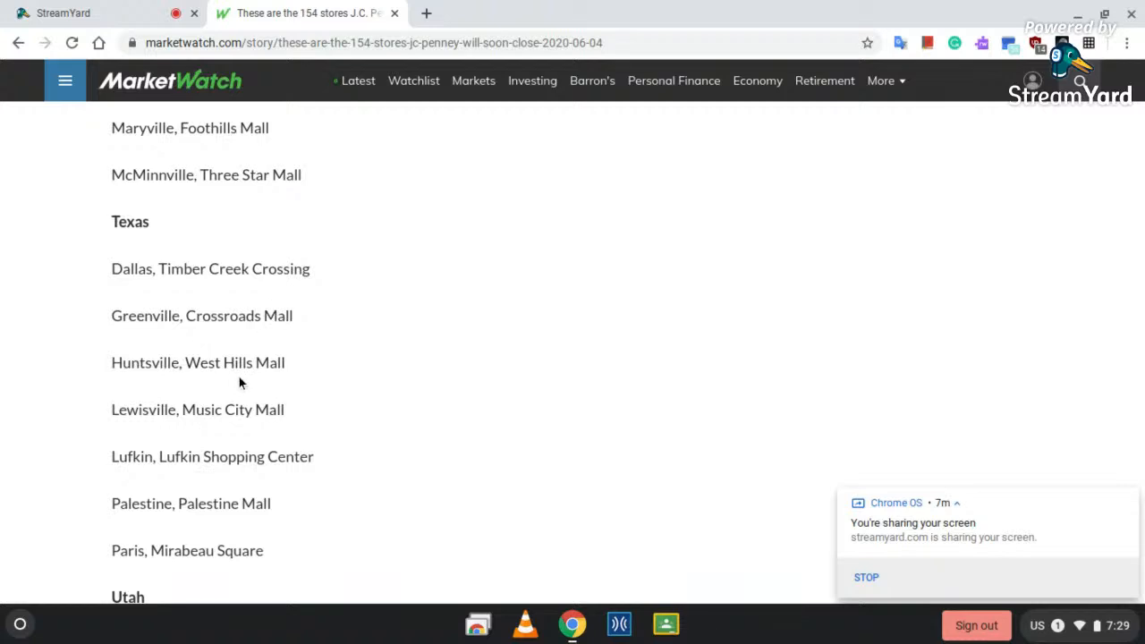
mouse_move(235, 429)
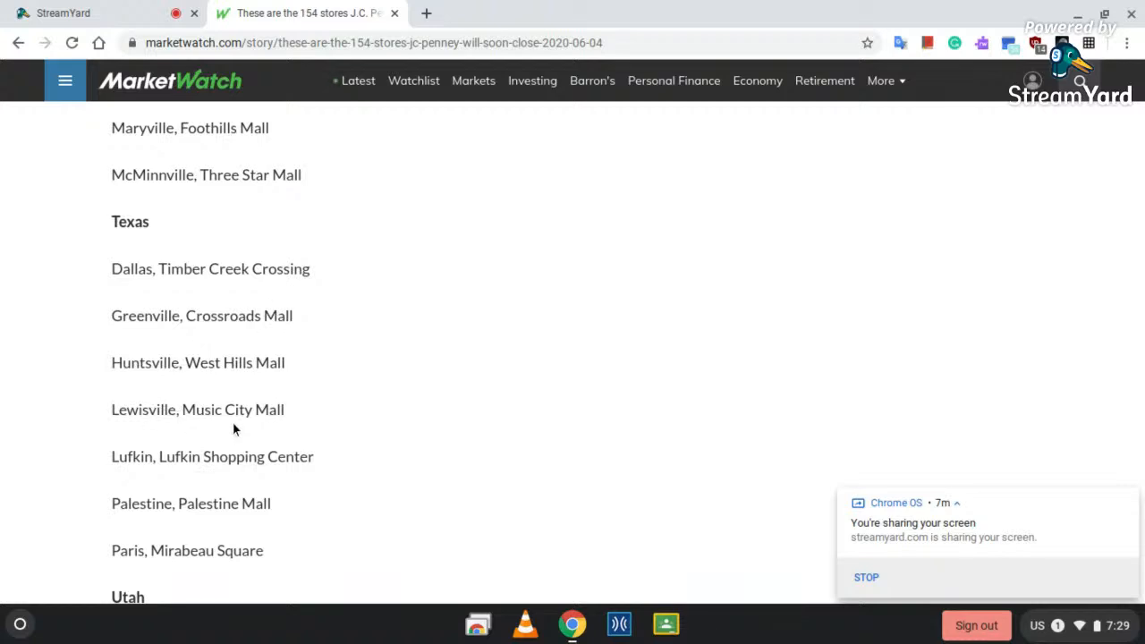
mouse_move(147, 475)
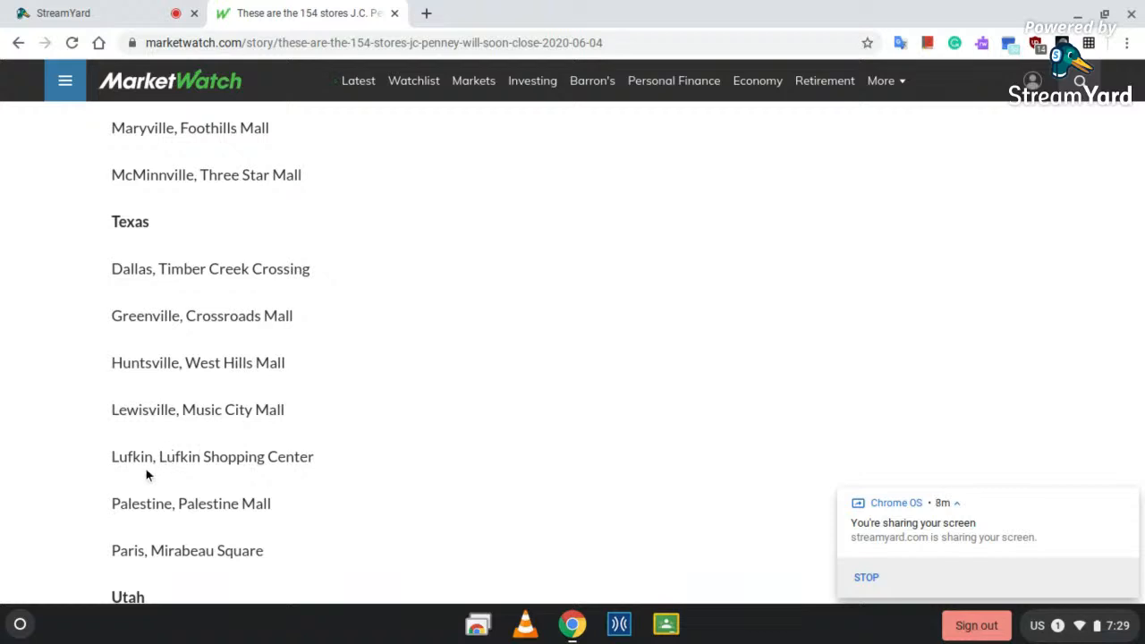
mouse_move(262, 508)
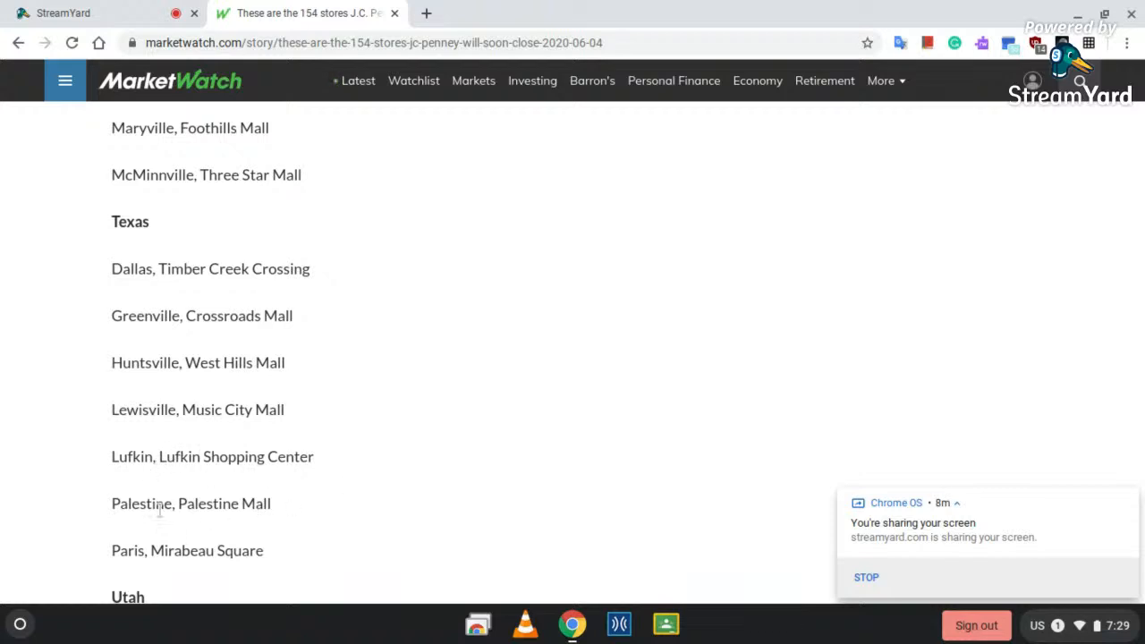
scroll(down, 3)
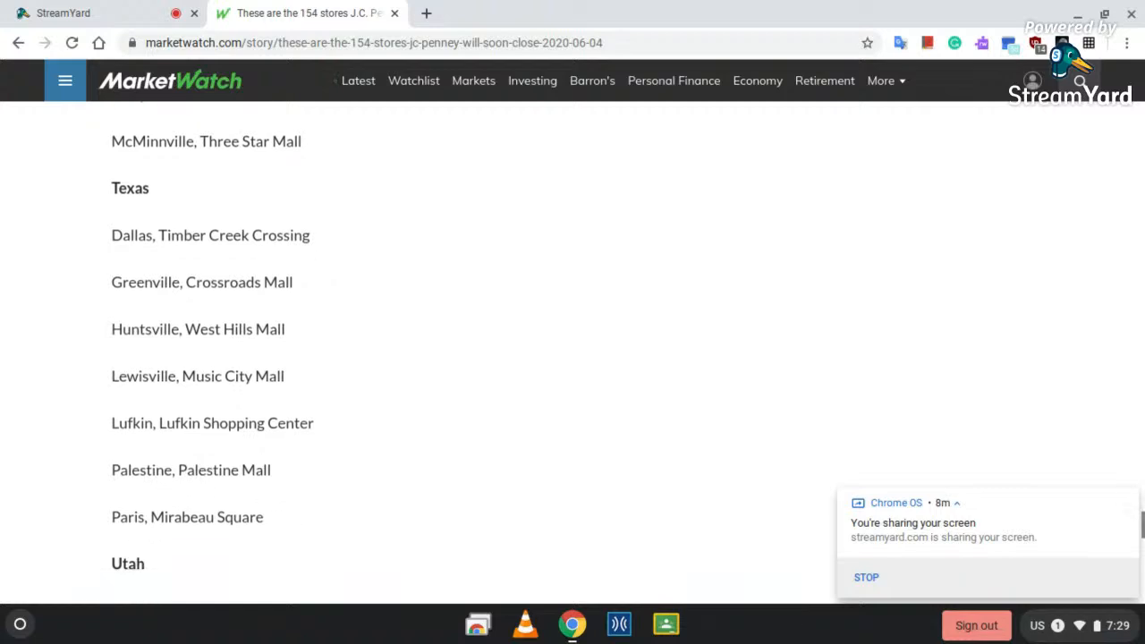
scroll(down, 3)
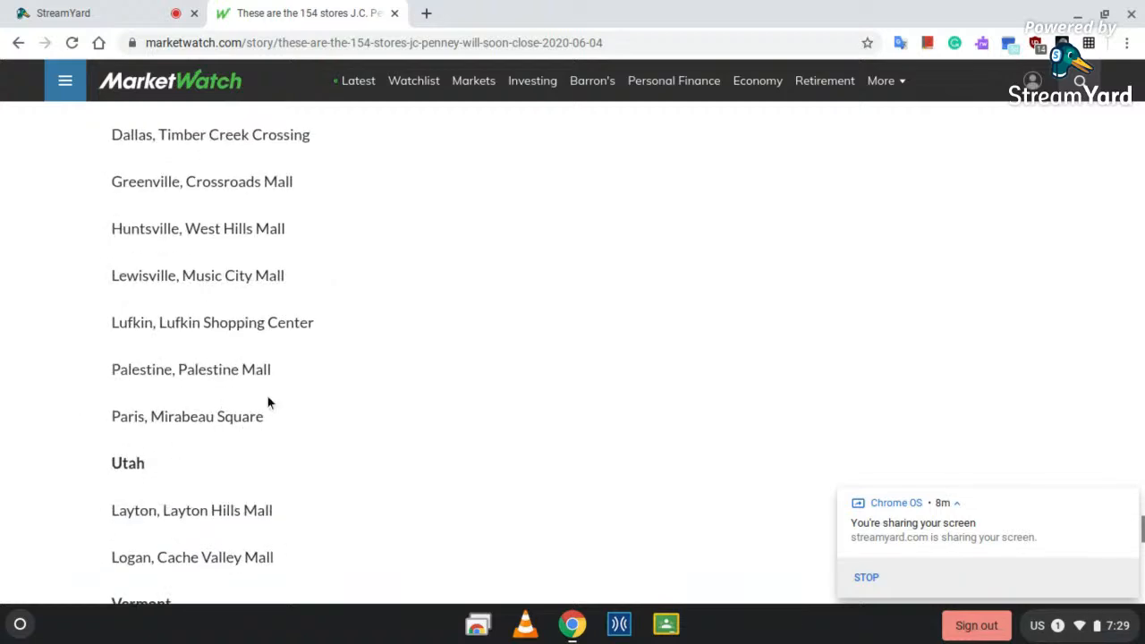
click(98, 13)
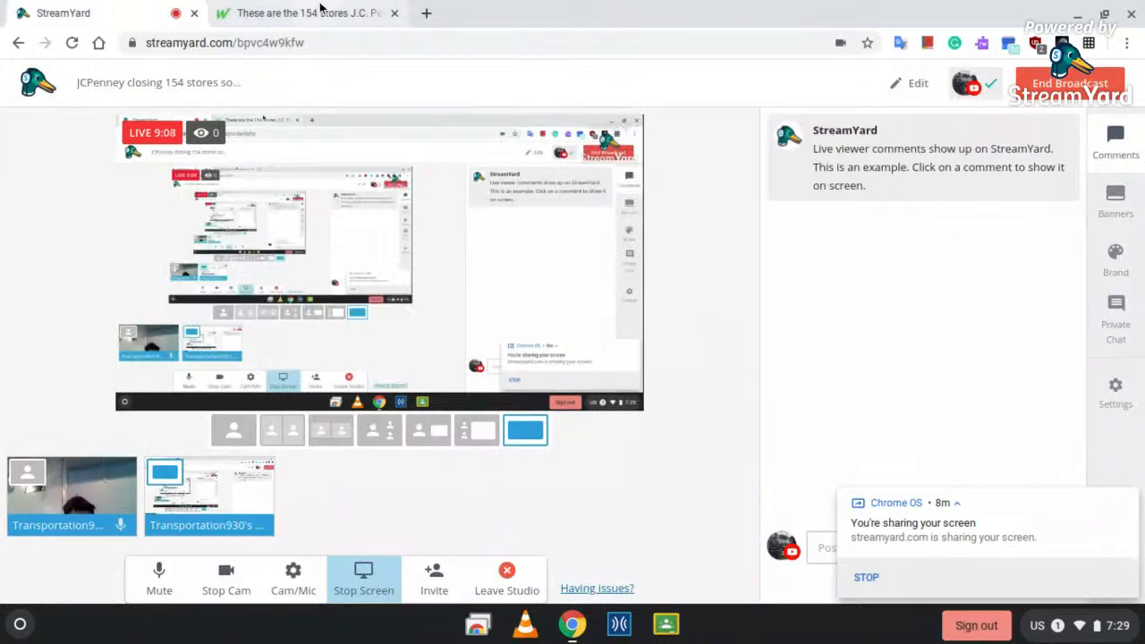
click(309, 13)
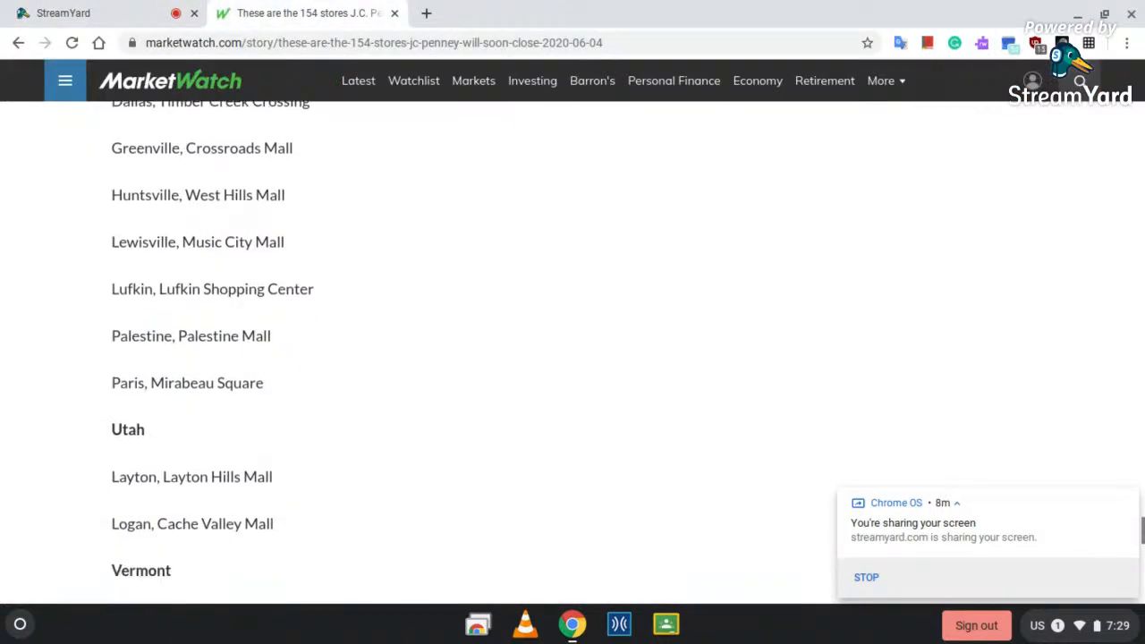
Scroll past Vermont, Virginia and Wisconsin to the article's end and Read Next section.
scroll(down, 3)
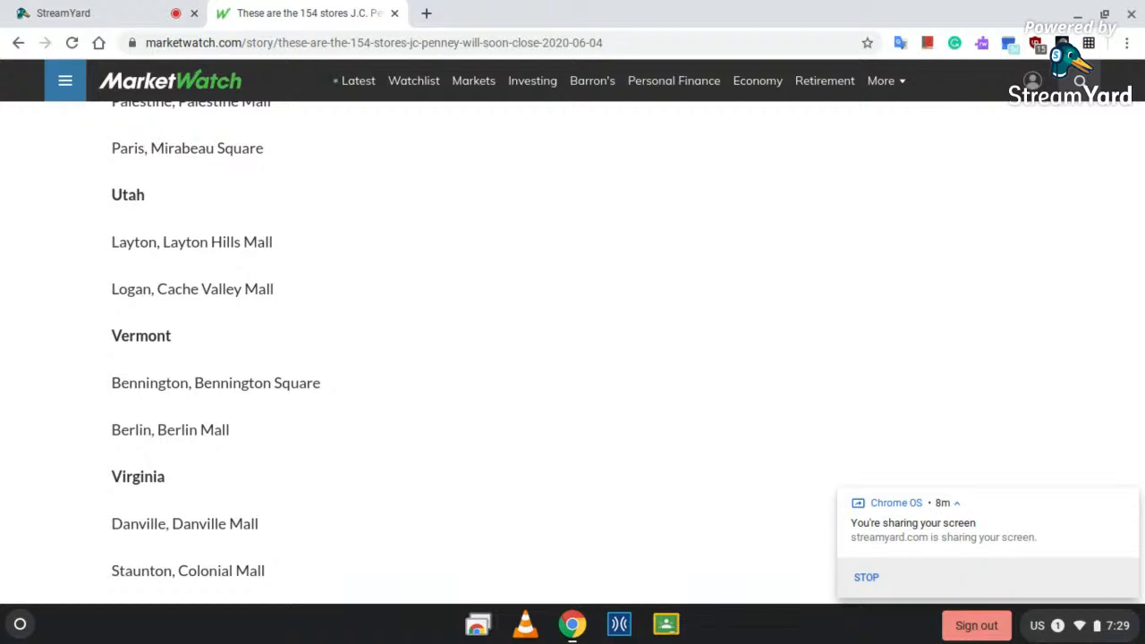
scroll(down, 3)
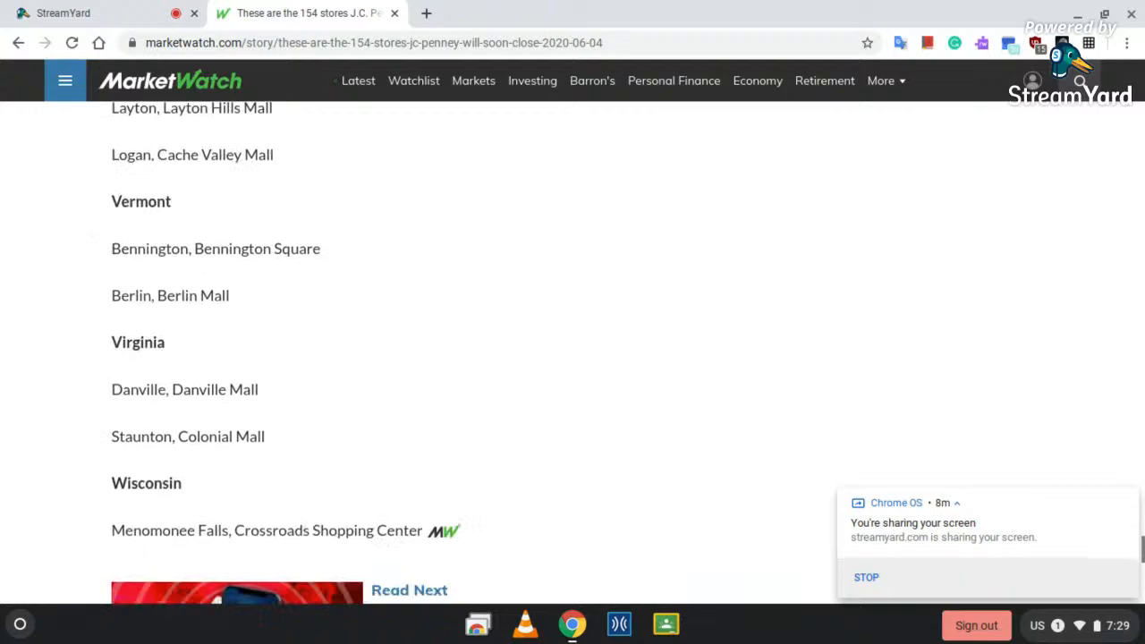
scroll(down, 3)
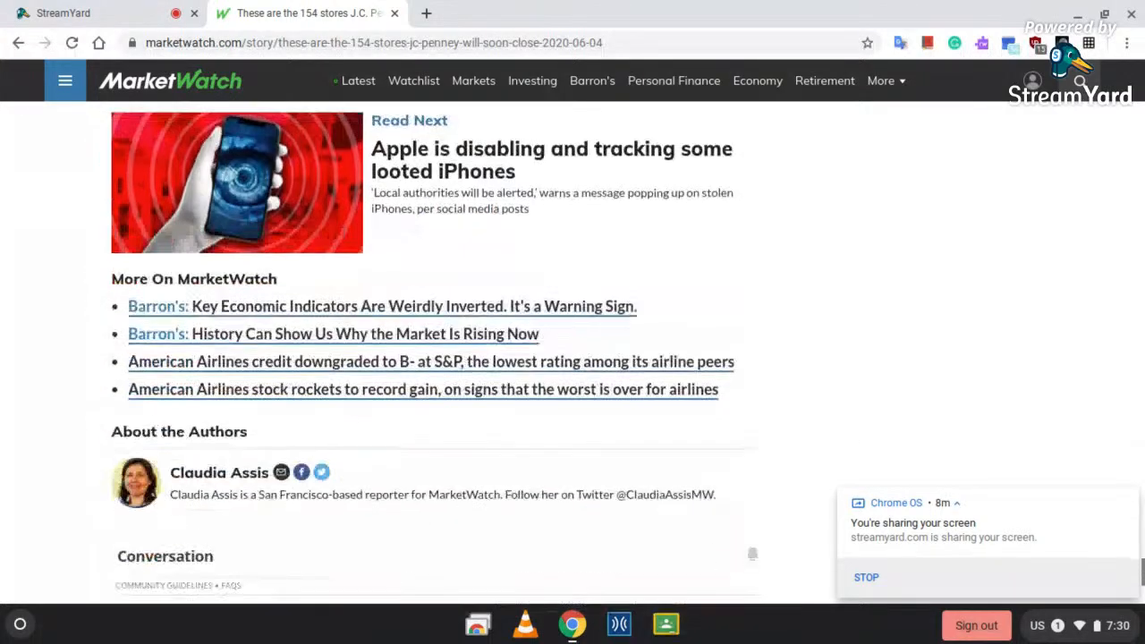
scroll(up, 3)
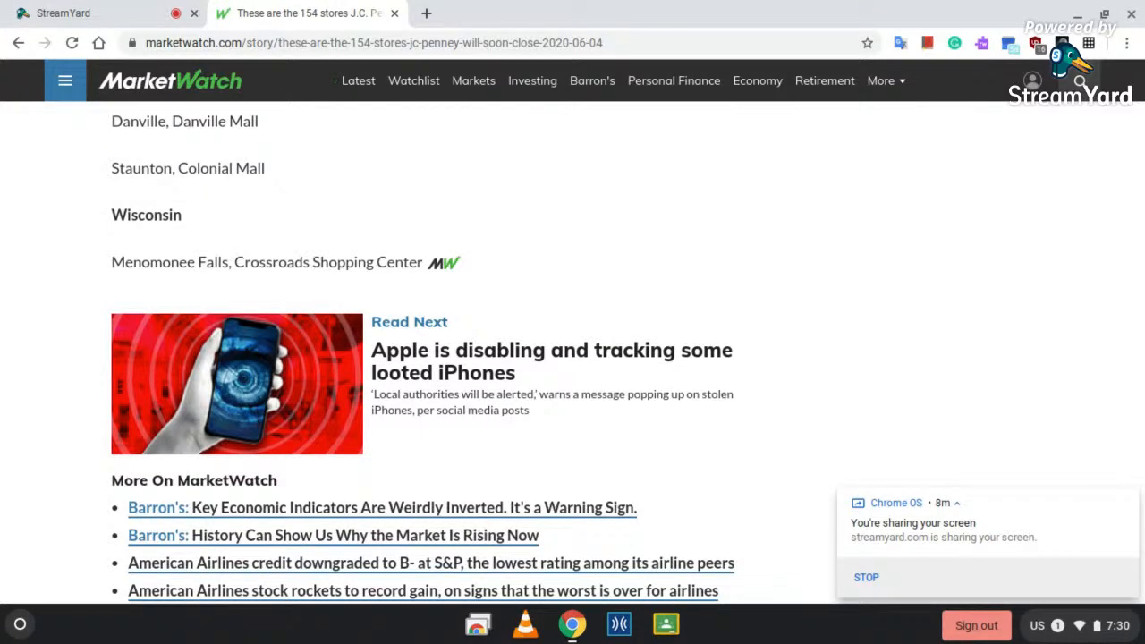
scroll(down, 3)
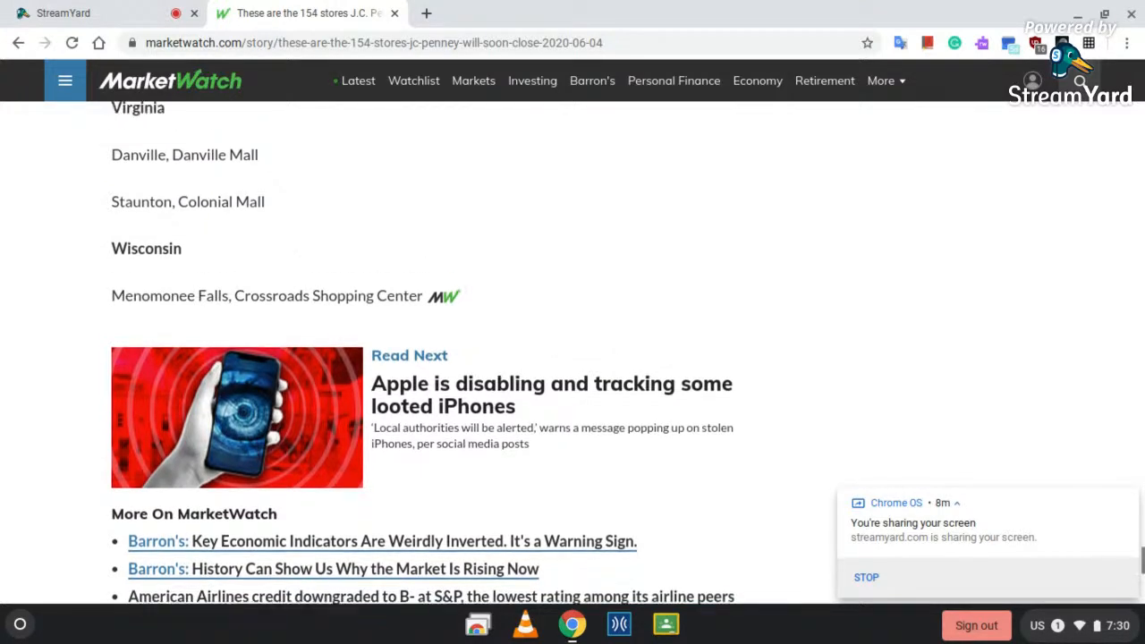